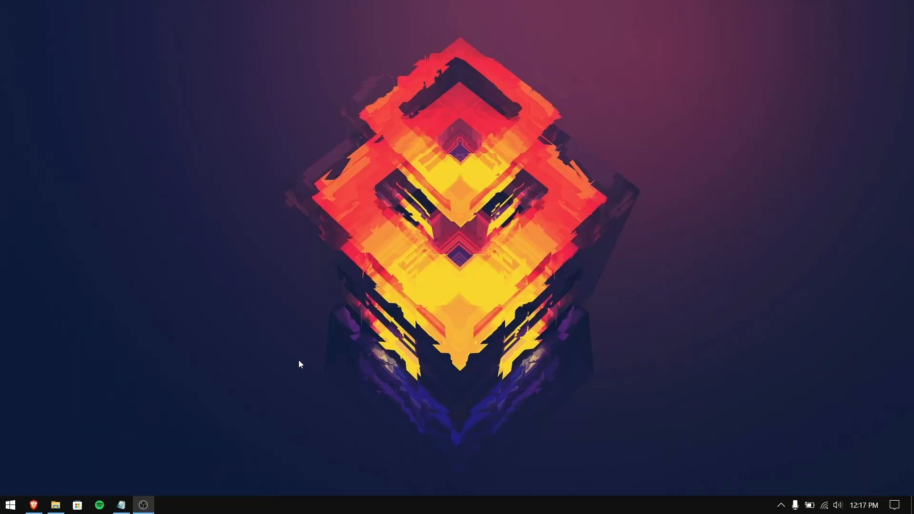
- Launch the Brave browser from the taskbar
left_click(34, 505)
type("window")
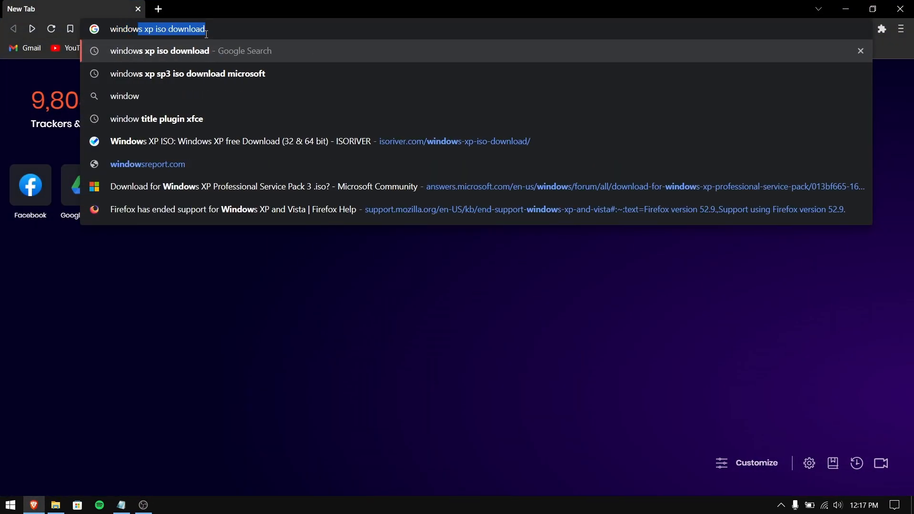
- Search 'windows xp iso download' and browse the ISORIVER Windows XP download page
key("Return")
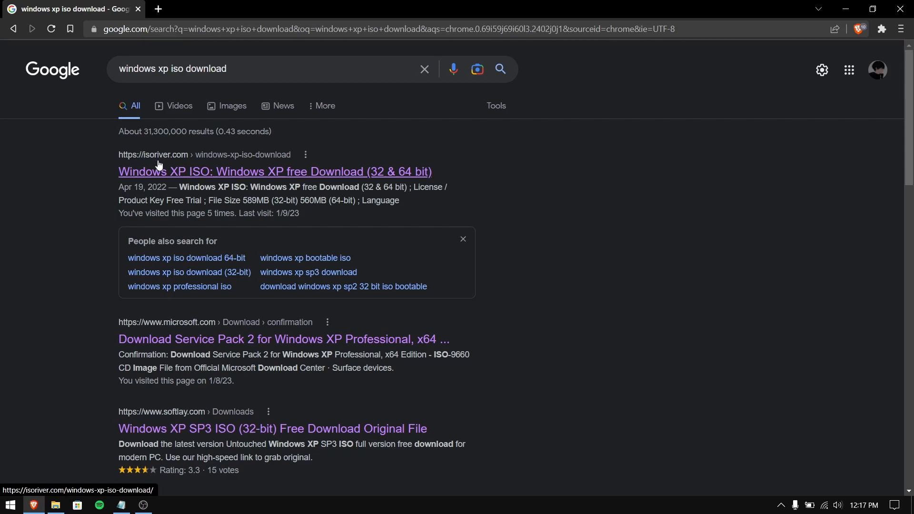
left_click(275, 171)
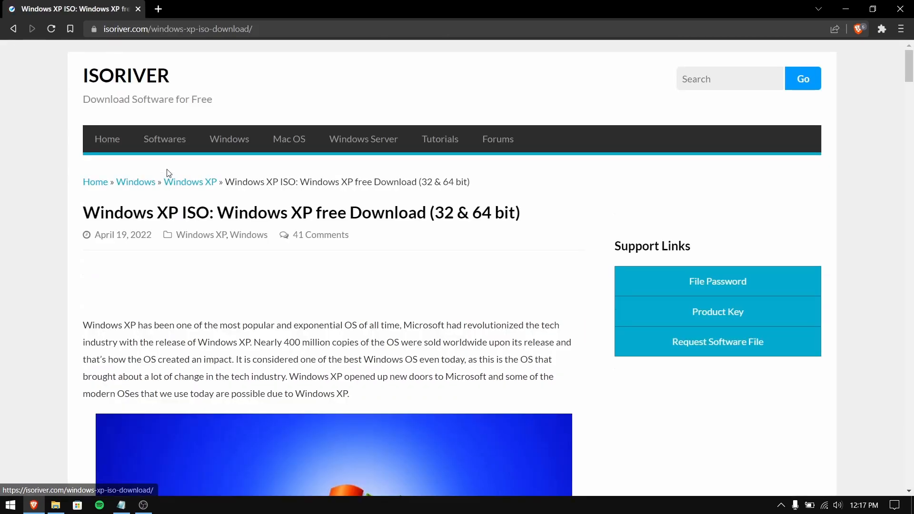
scroll("down", 3)
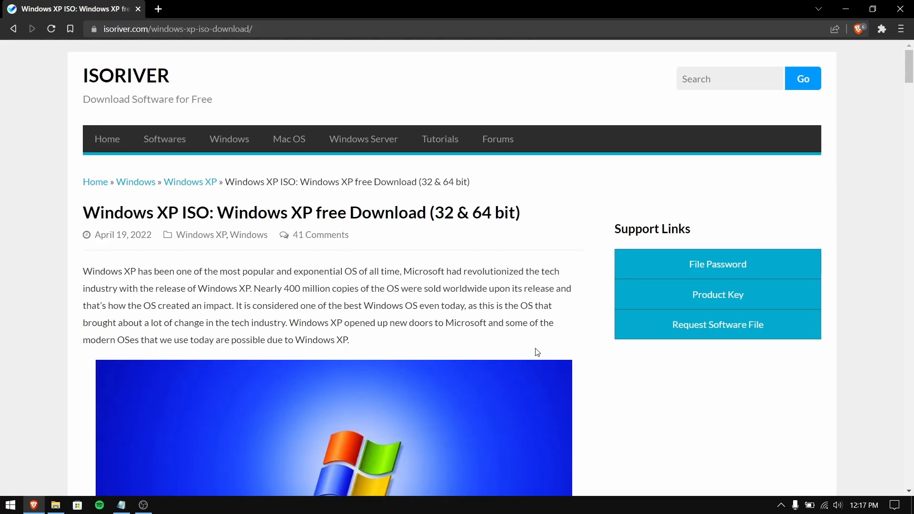
scroll("down", 3)
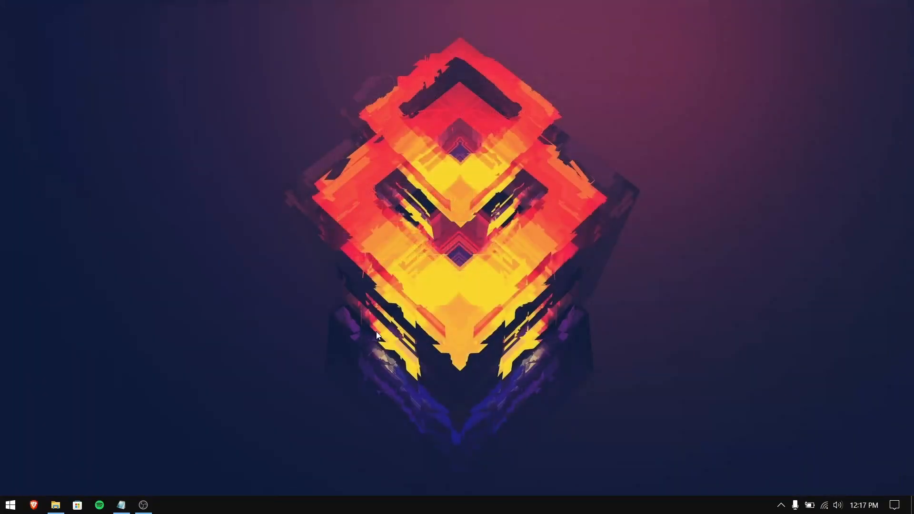
- Launch Oracle VM VirtualBox from the Start menu's Productivity tiles
left_click(10, 505)
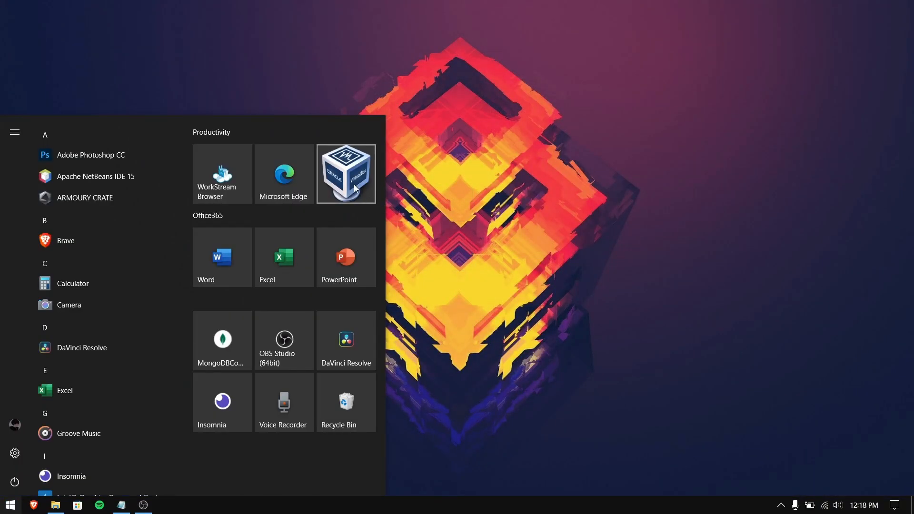
mouse_move(397, 179)
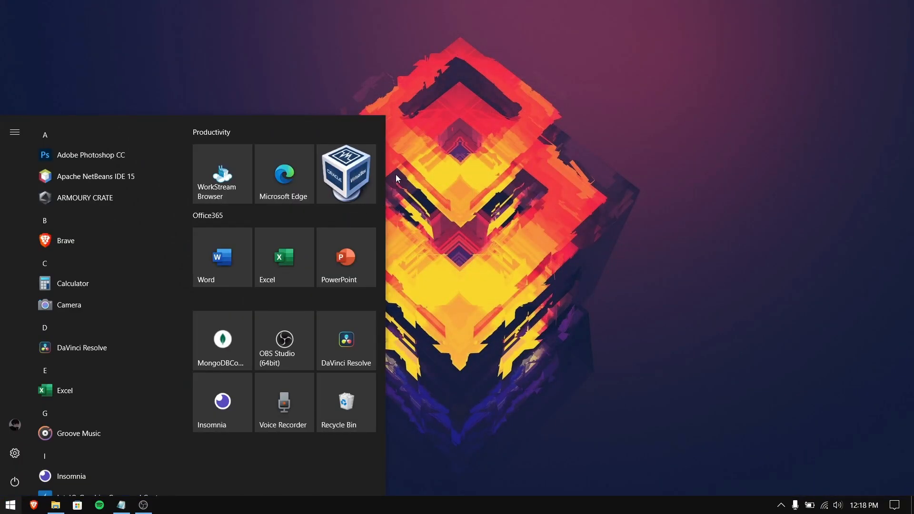
mouse_move(361, 192)
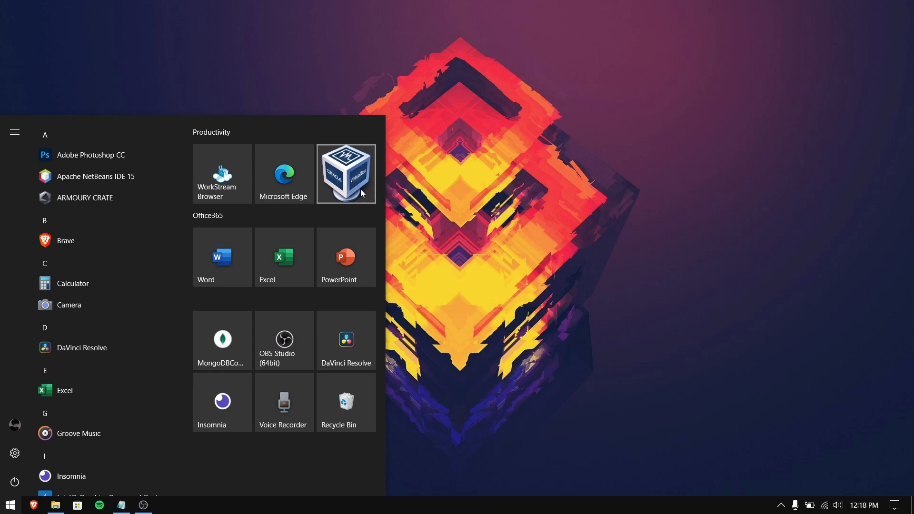
left_click(345, 174)
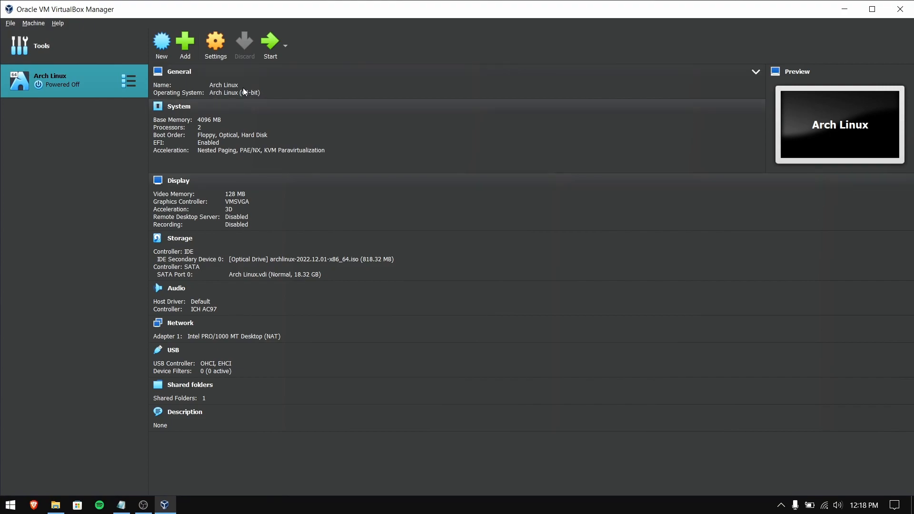
mouse_move(161, 44)
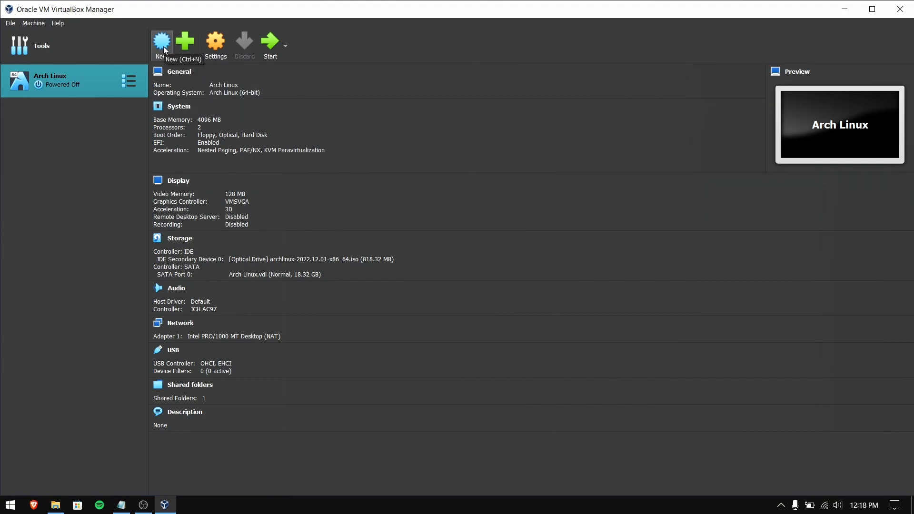
- Start a new virtual machine named 'Windows XP'
left_click(161, 42)
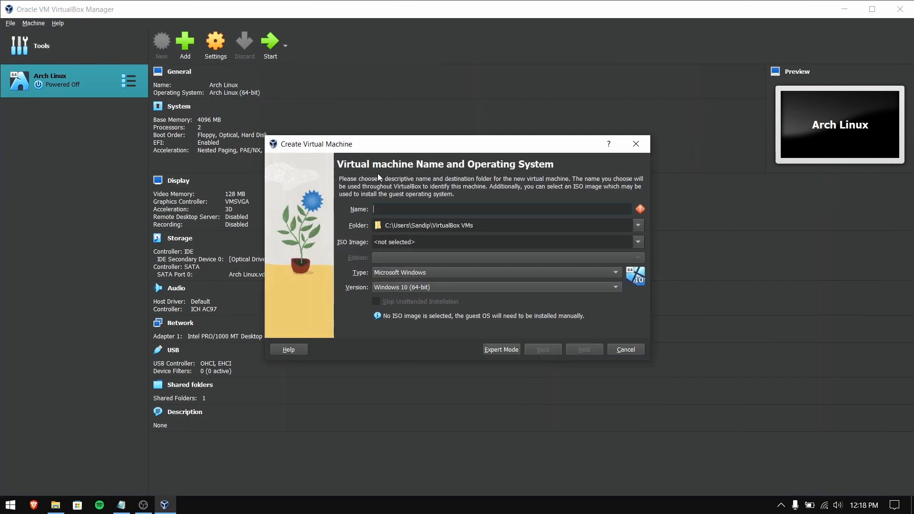
type("Windows XP")
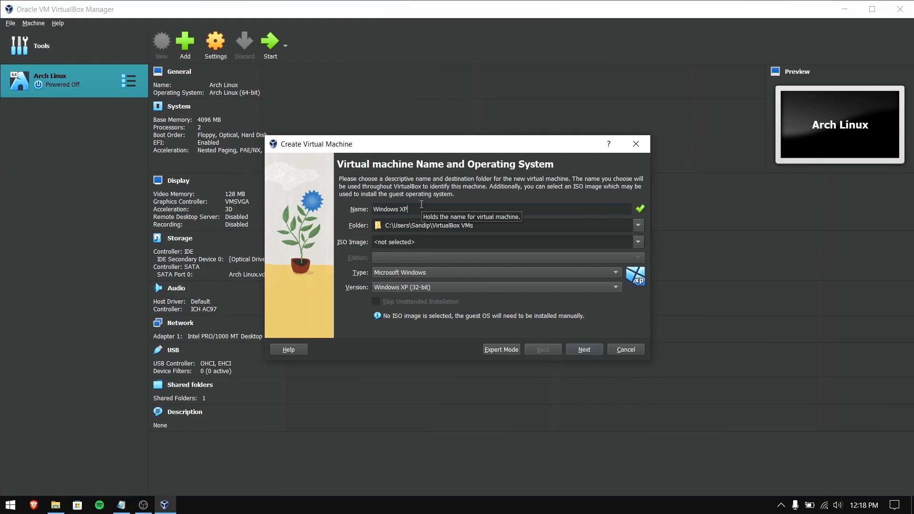
mouse_move(513, 235)
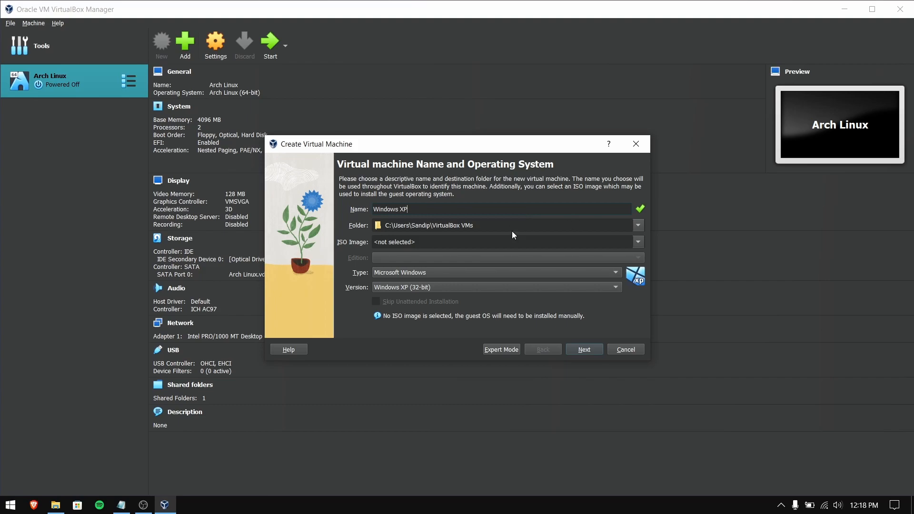
- Set the machine folder to D:\VirtualMachines
left_click(638, 225)
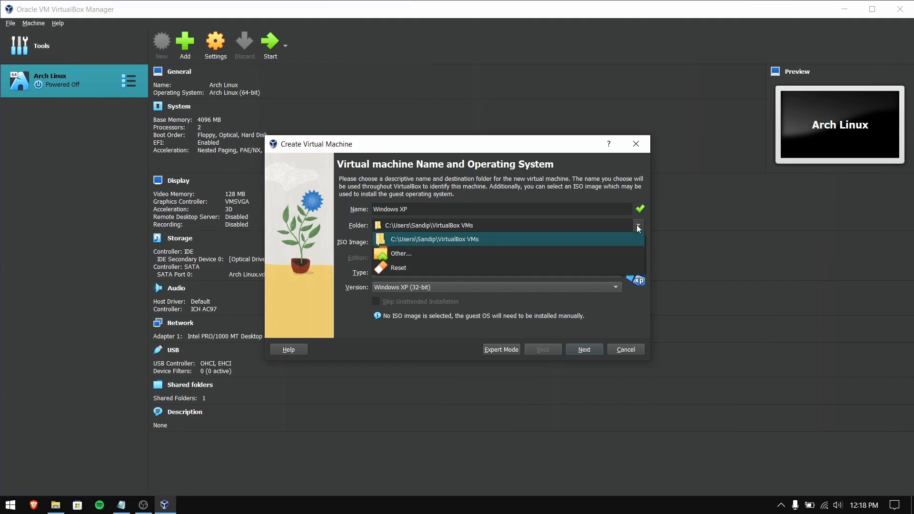
left_click(401, 253)
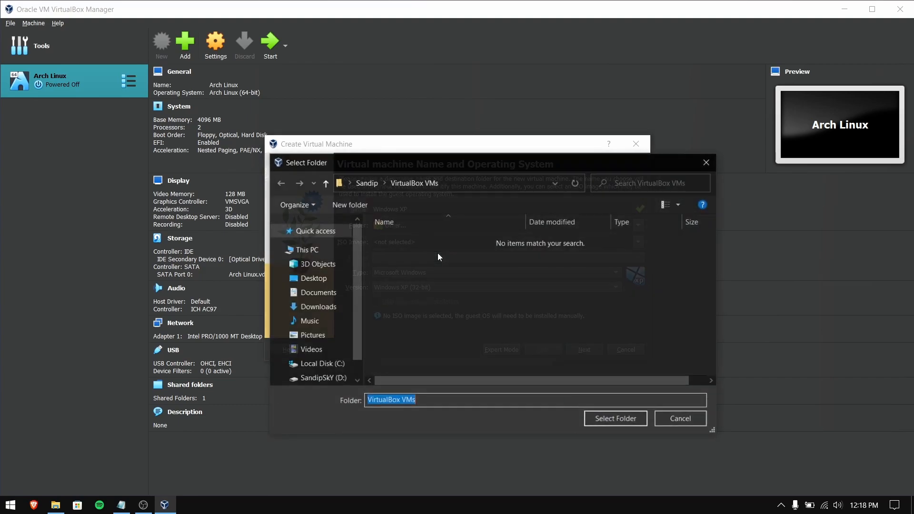
scroll("down", 3)
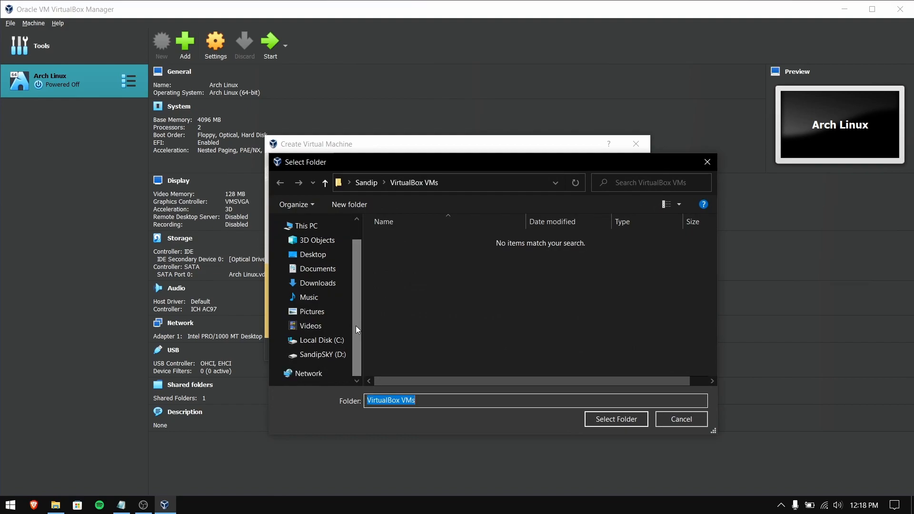
left_click(320, 355)
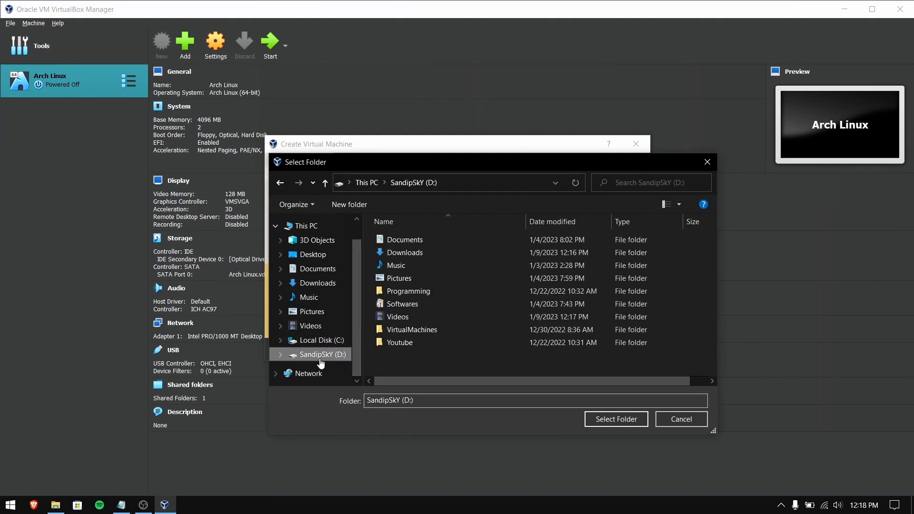
left_click(400, 343)
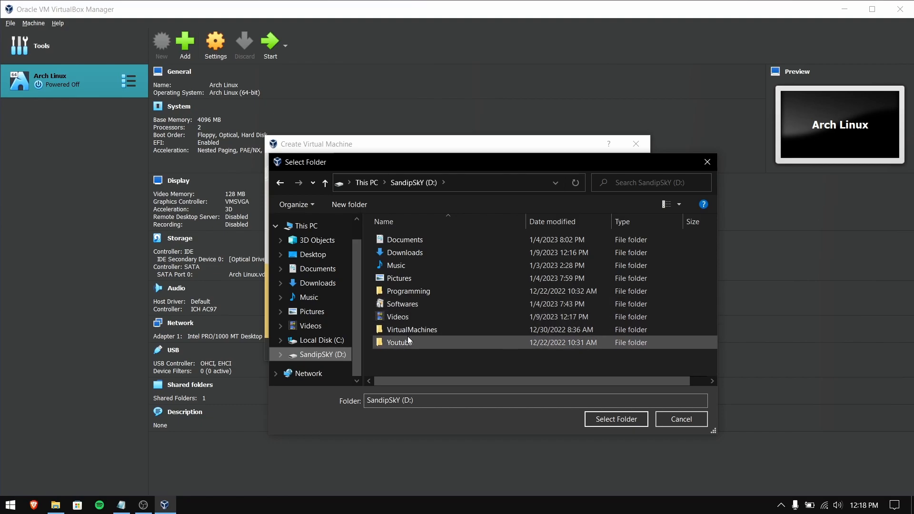
double_click(411, 330)
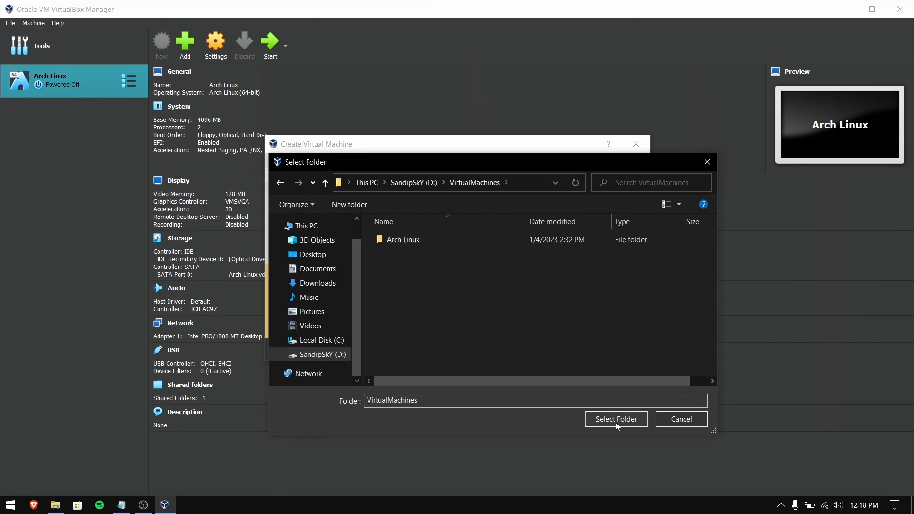
left_click(616, 419)
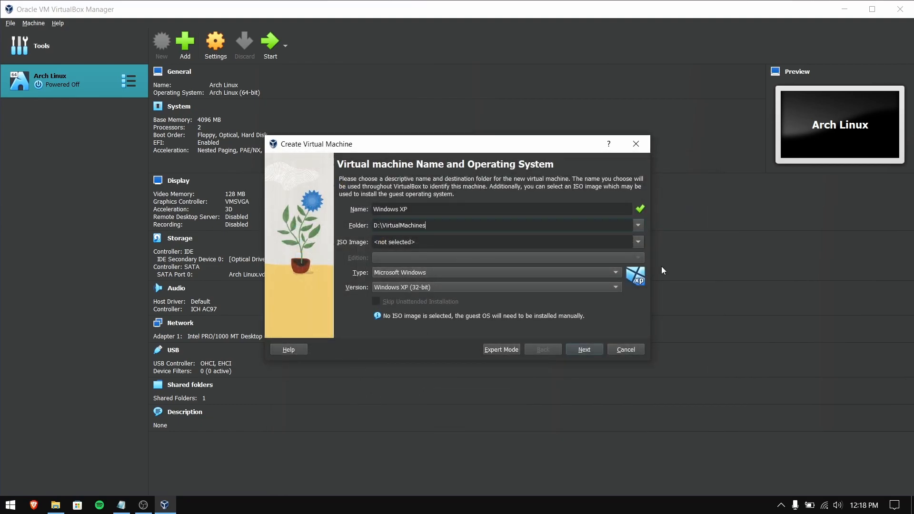
- Attach the Windows XP Professional ISO and skip unattended installation
left_click(638, 242)
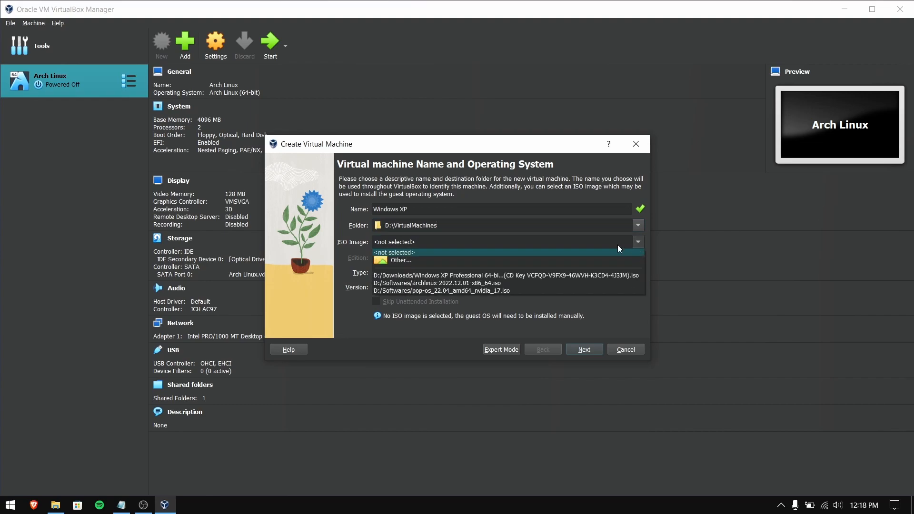
left_click(400, 260)
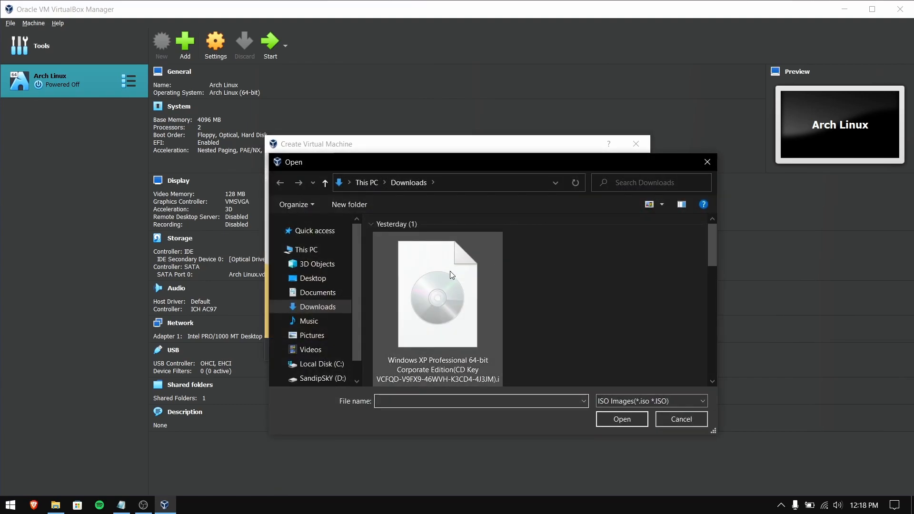
left_click(437, 291)
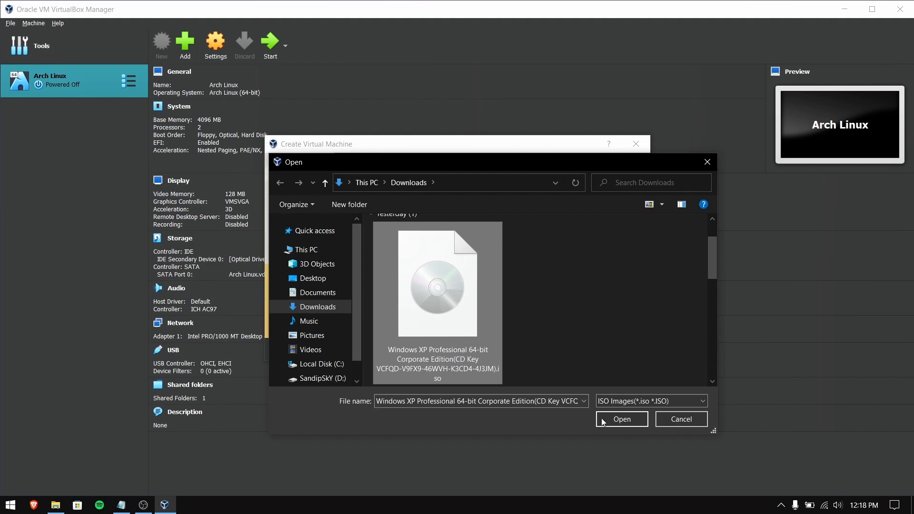
left_click(621, 419)
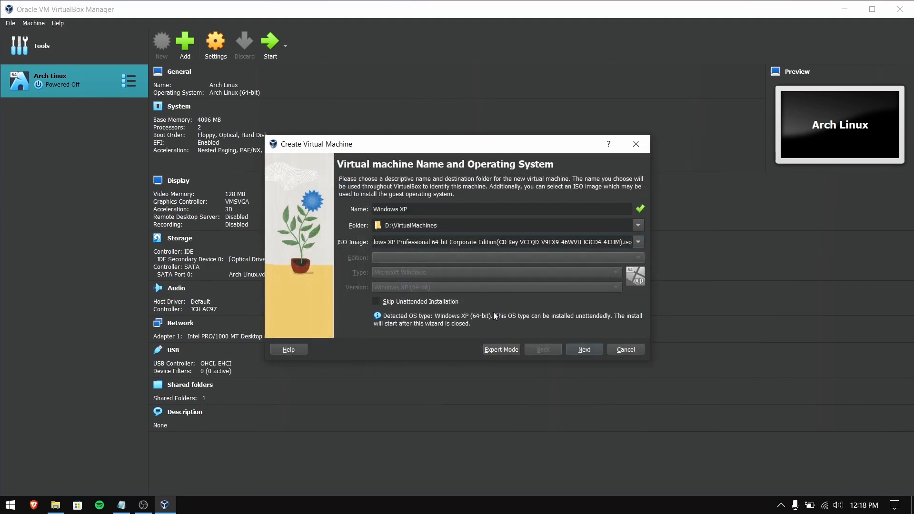
mouse_move(471, 280)
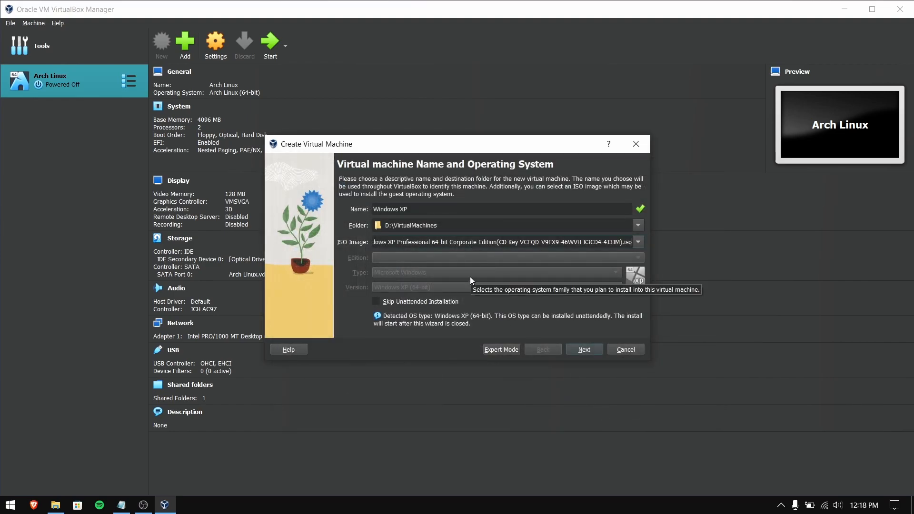
mouse_move(400, 303)
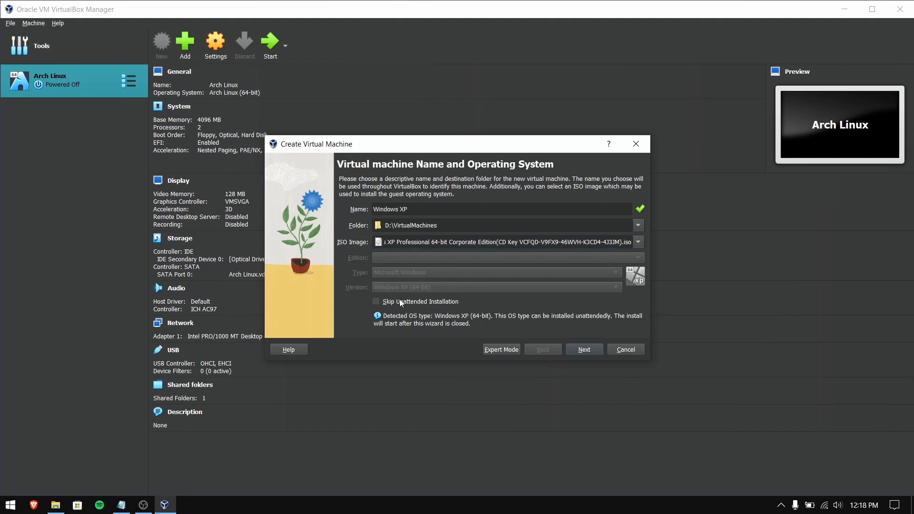
left_click(377, 301)
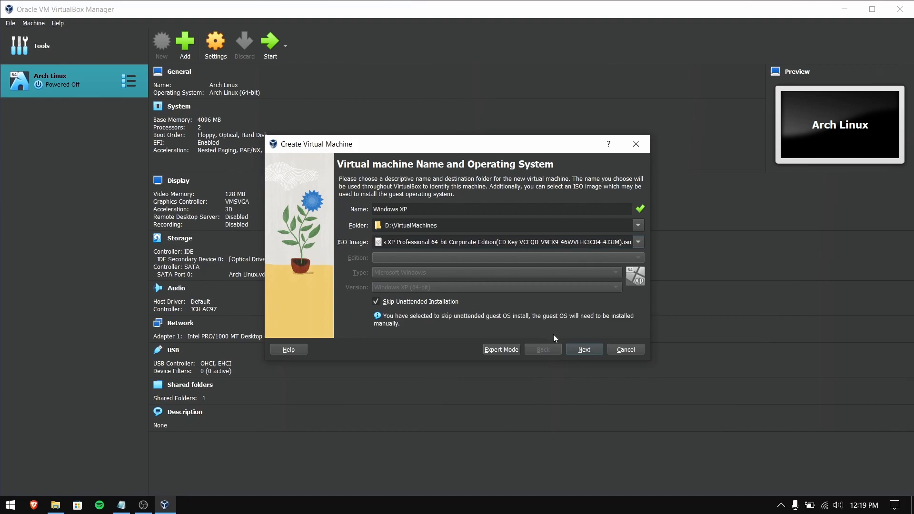
mouse_move(583, 349)
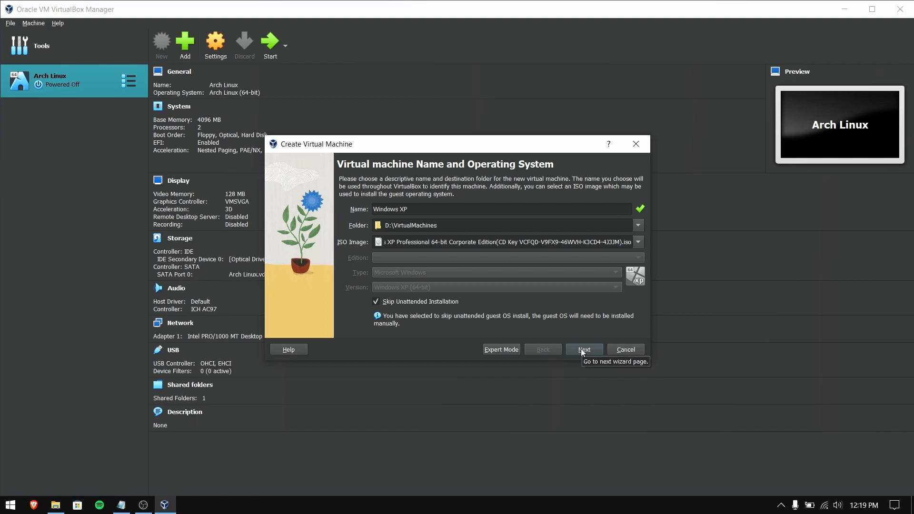
- On the Hardware page, keep 1024 MB memory and set 2 processors
left_click(583, 349)
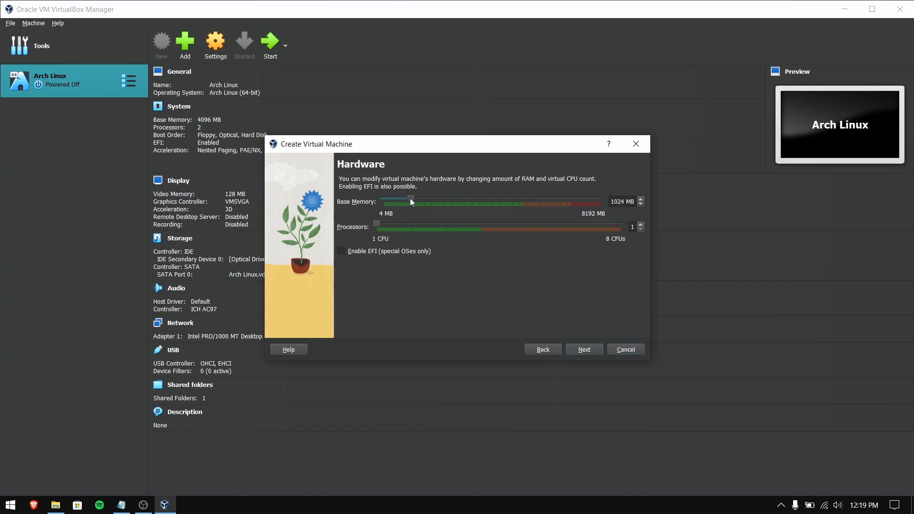
mouse_move(609, 272)
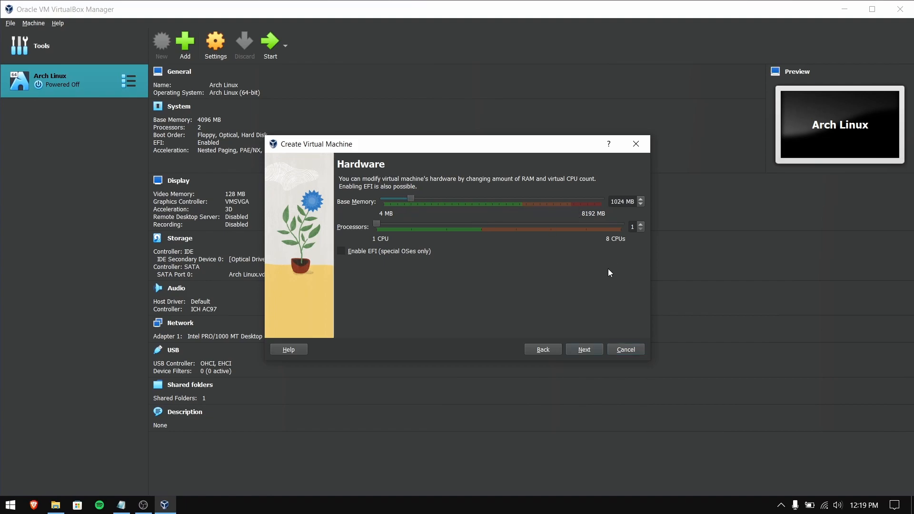
mouse_move(401, 228)
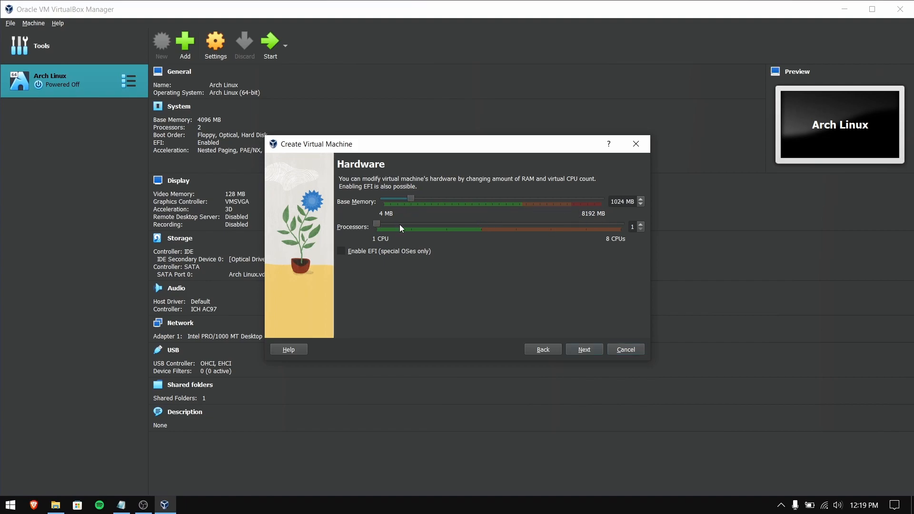
left_click(640, 223)
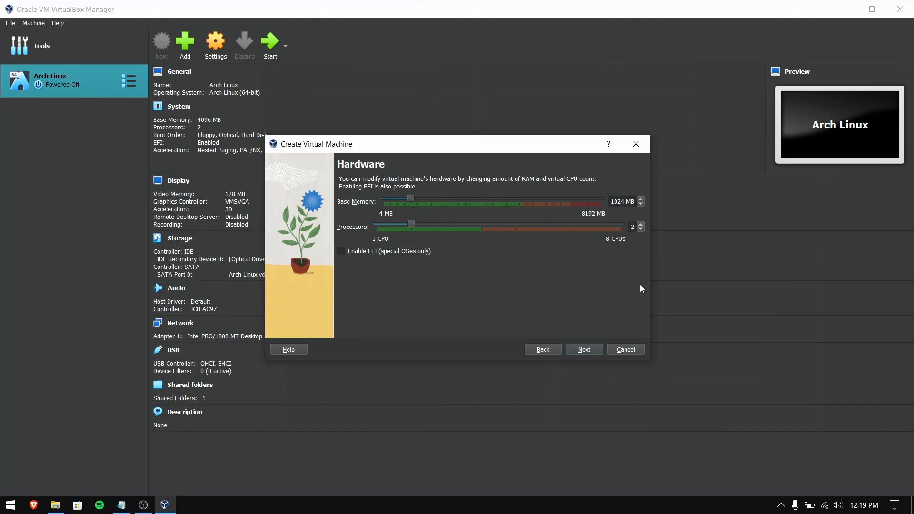
mouse_move(584, 349)
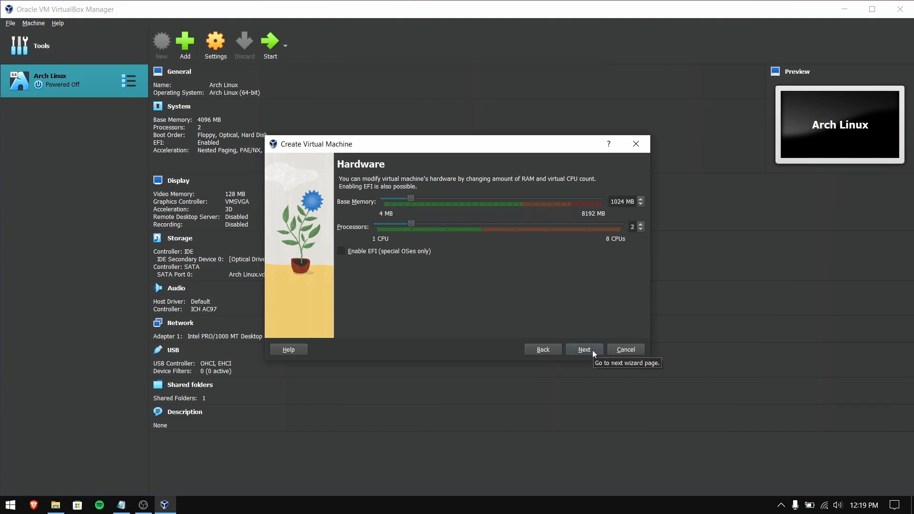
- Give the machine a 20.53 GB virtual disk and finish the wizard
left_click(584, 350)
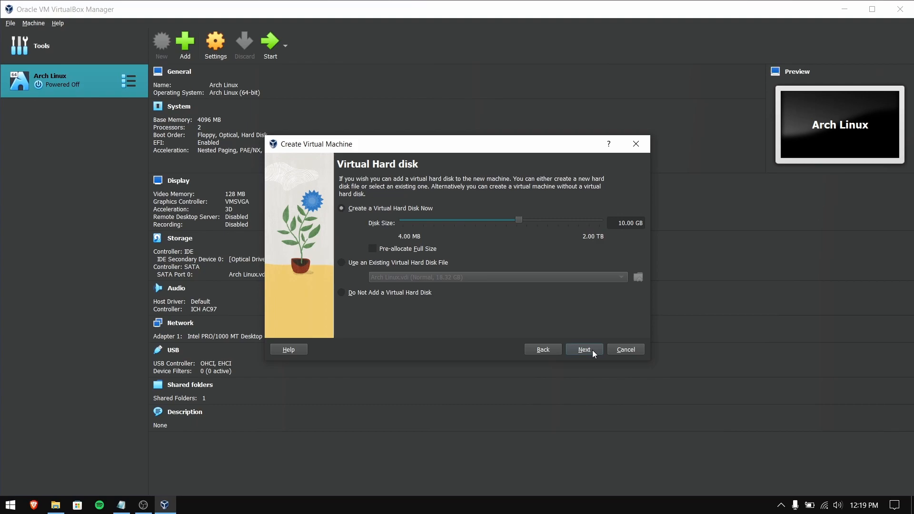
mouse_move(519, 224)
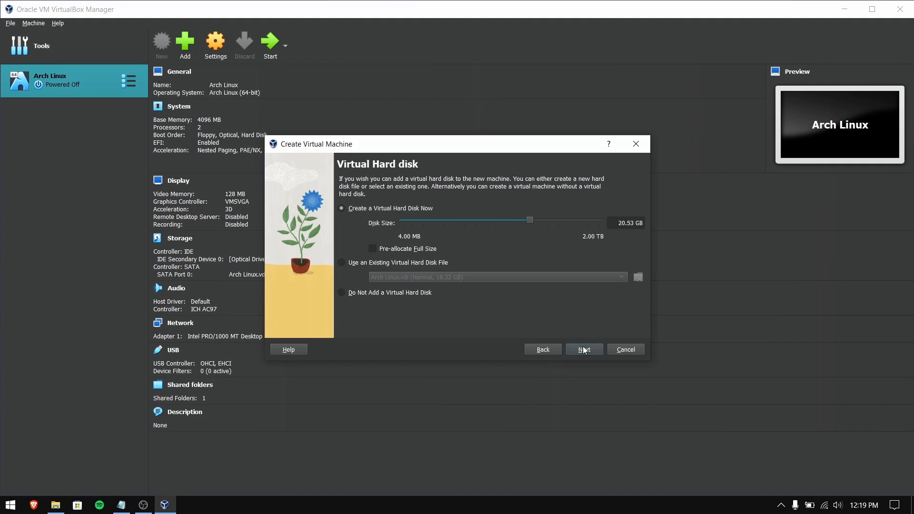
left_click(583, 349)
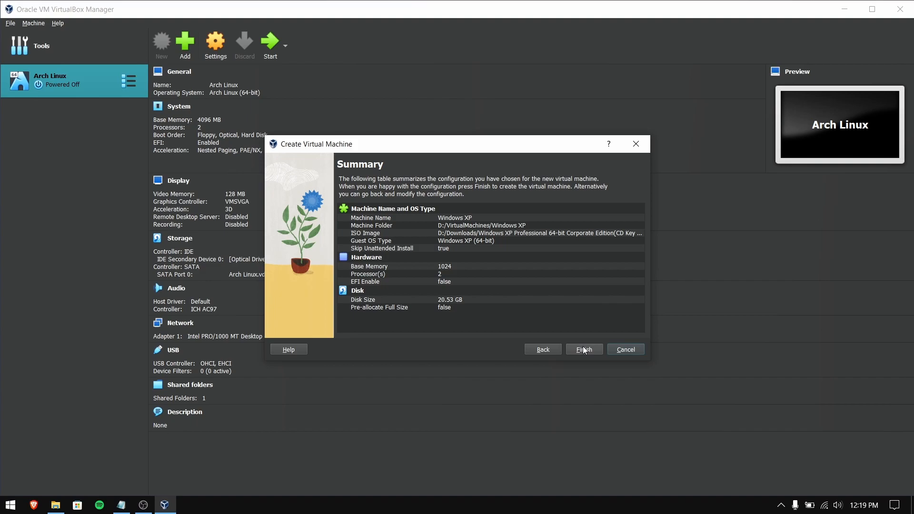
left_click(583, 349)
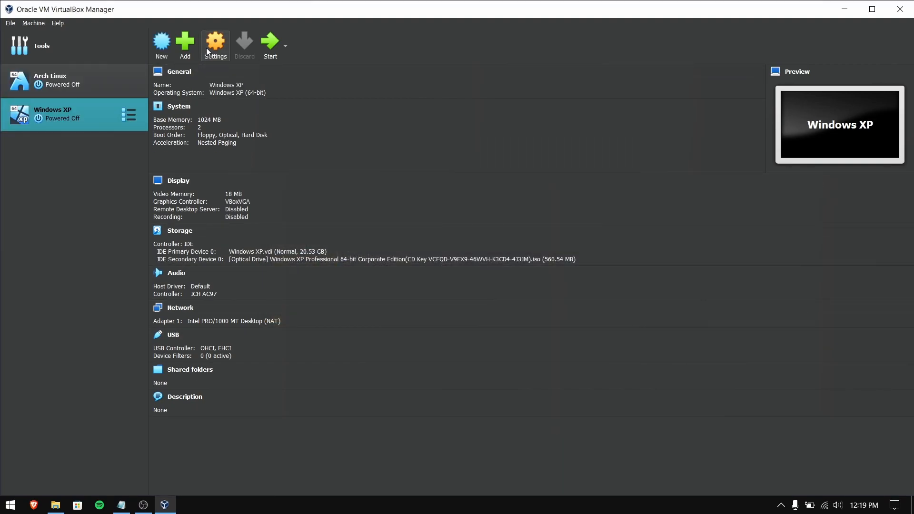
- Enable PAE/NX in Processor settings, then set 128 MB video memory with 3D acceleration
left_click(215, 44)
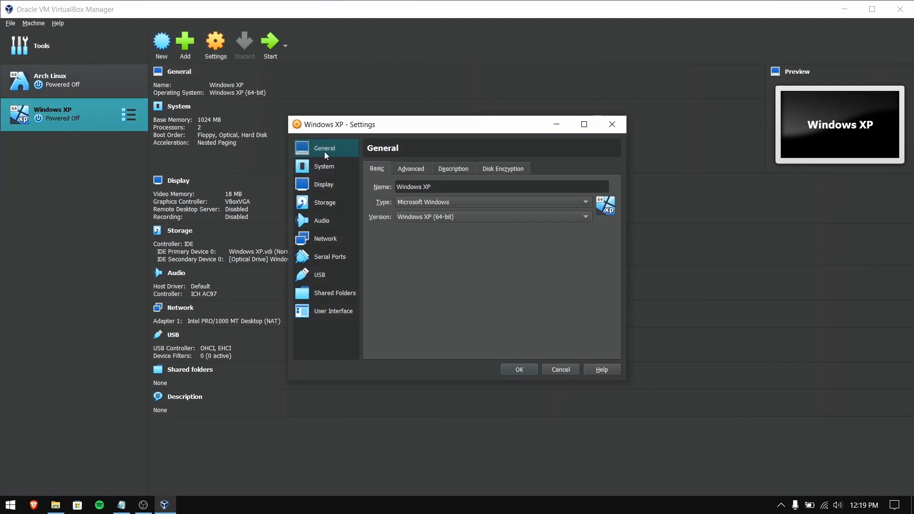
left_click(324, 166)
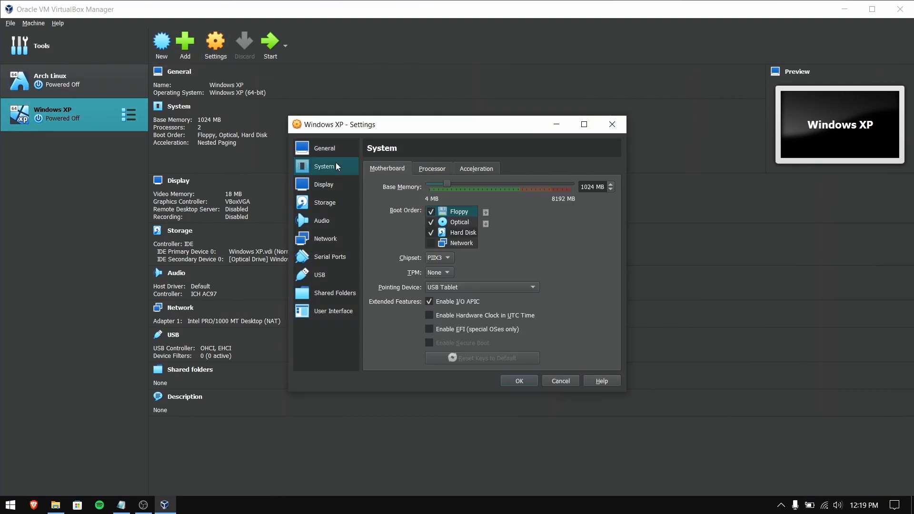
left_click(431, 168)
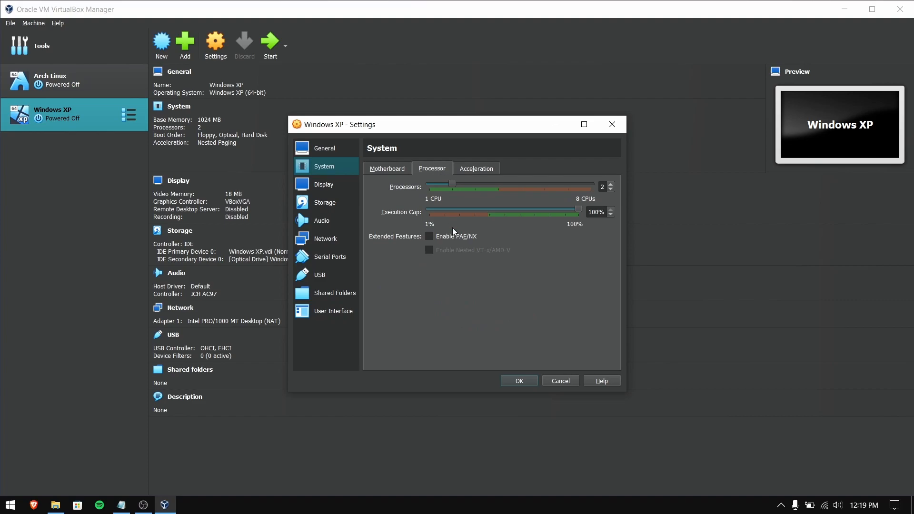
left_click(429, 236)
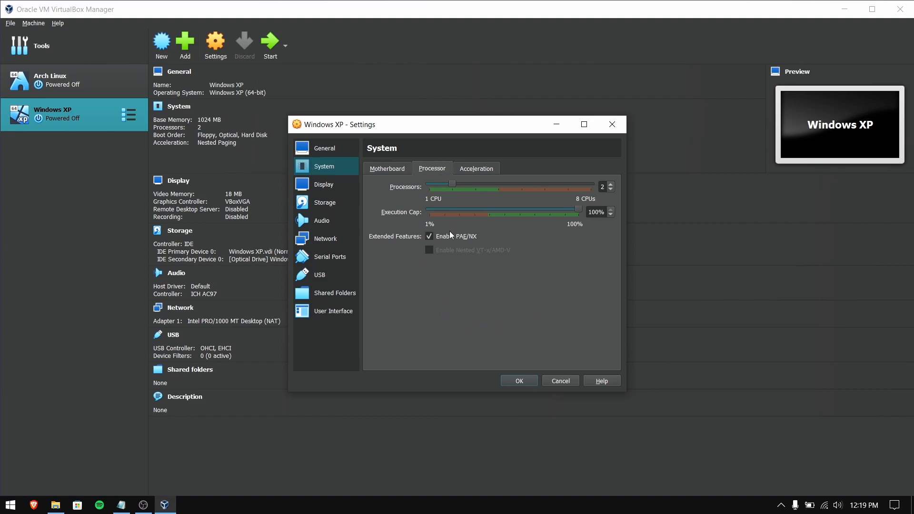
mouse_move(460, 239)
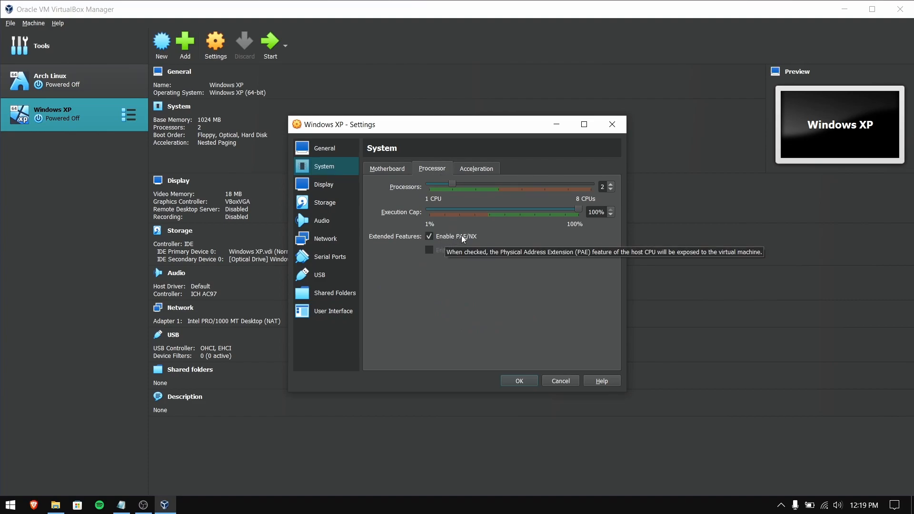
mouse_move(324, 187)
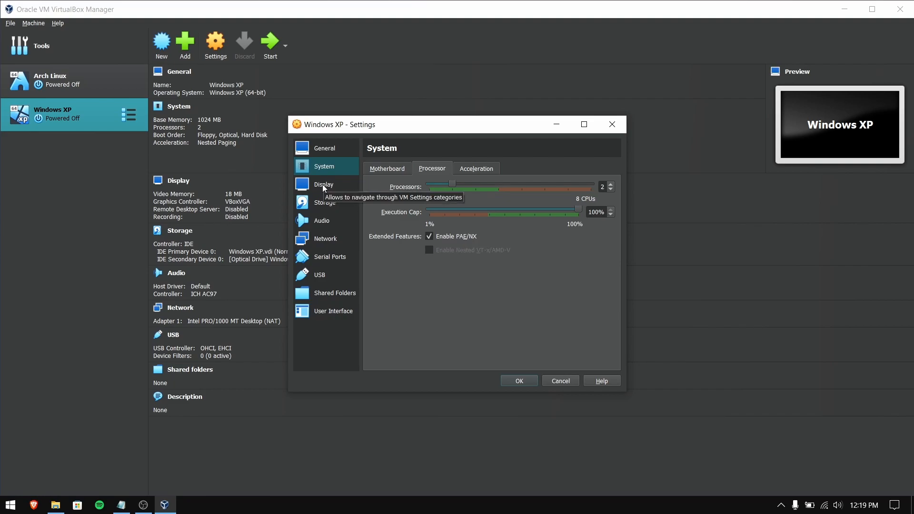
left_click(324, 184)
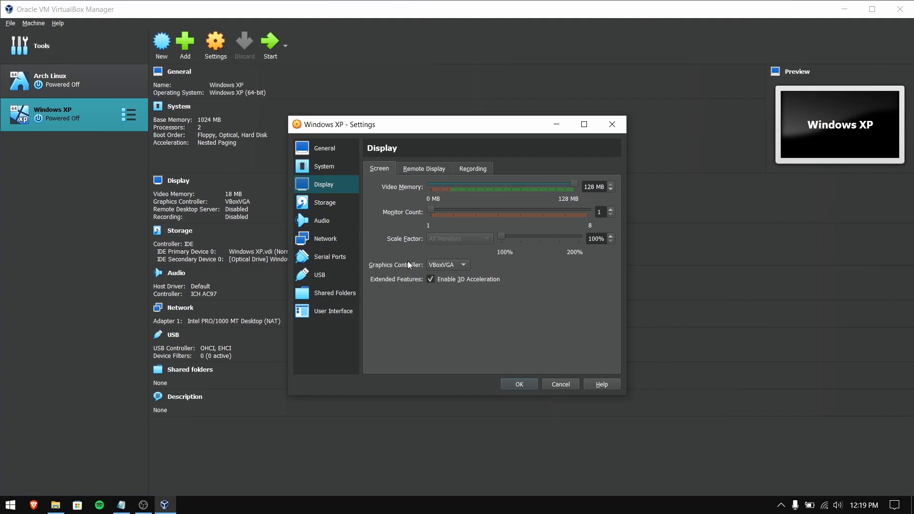
- Add an auto-mounted D_DRIVE shared folder pointing at D:\ and save settings
left_click(335, 293)
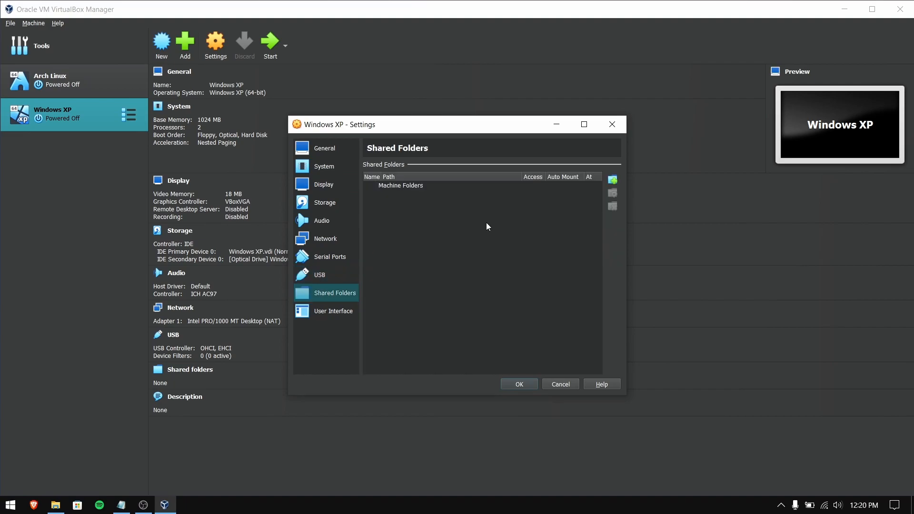
left_click(613, 179)
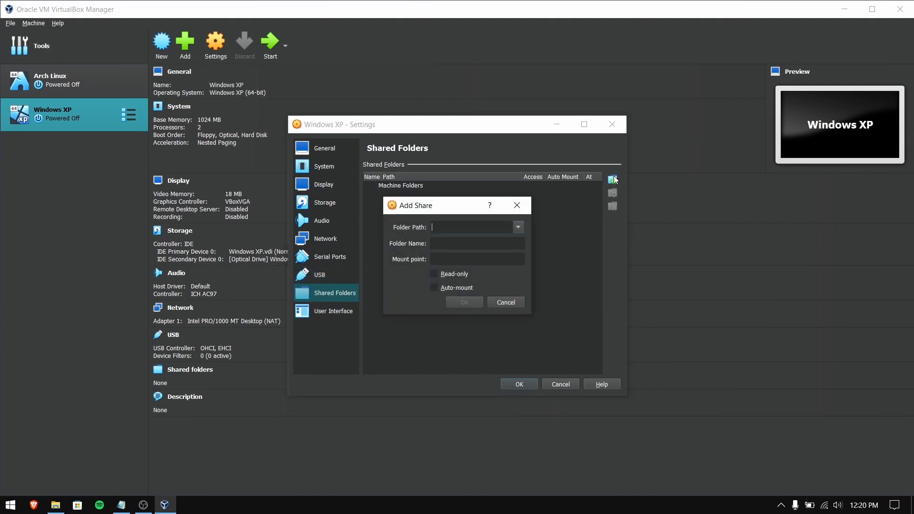
left_click(518, 227)
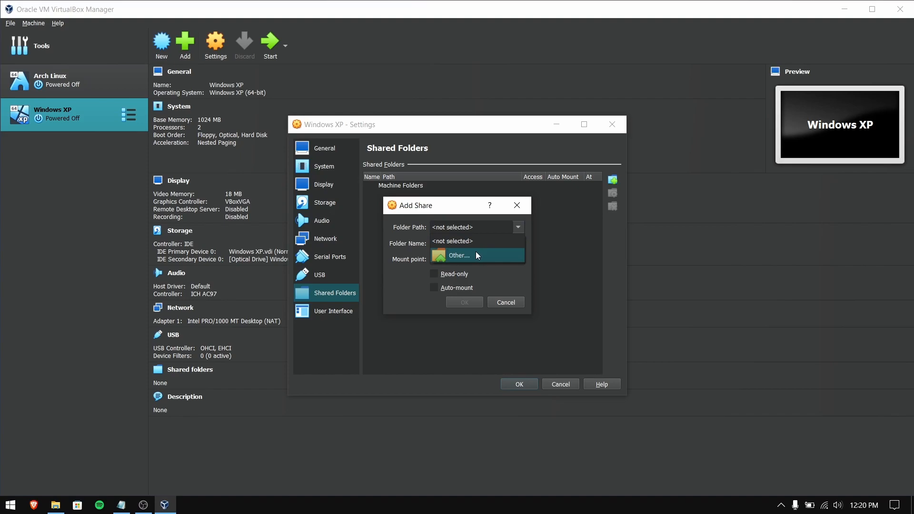
left_click(459, 255)
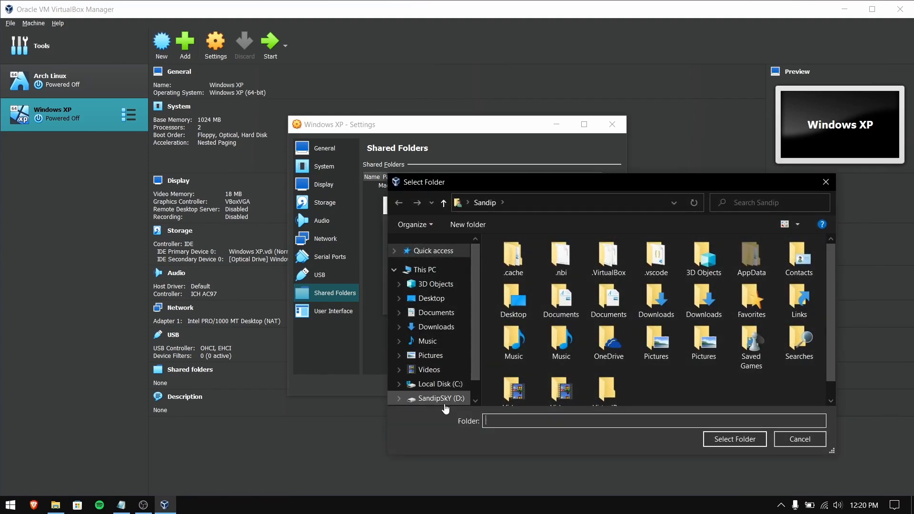
left_click(734, 439)
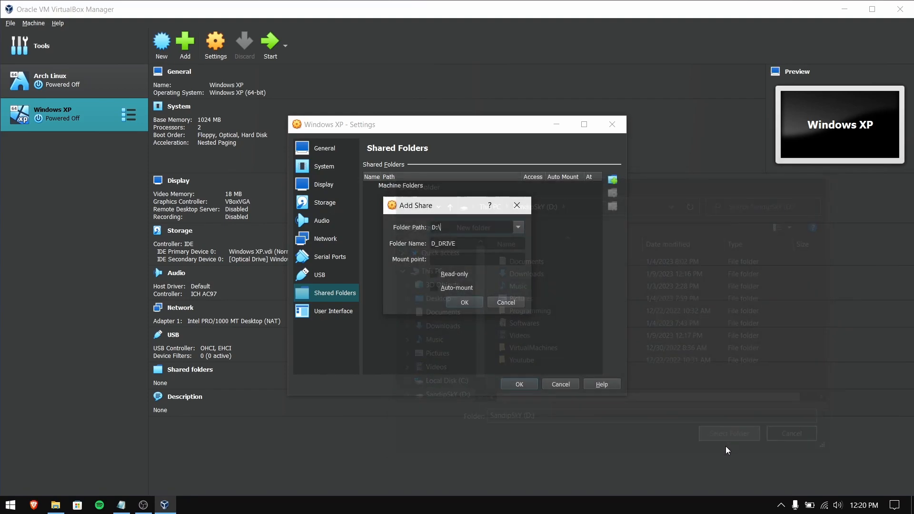
left_click(434, 288)
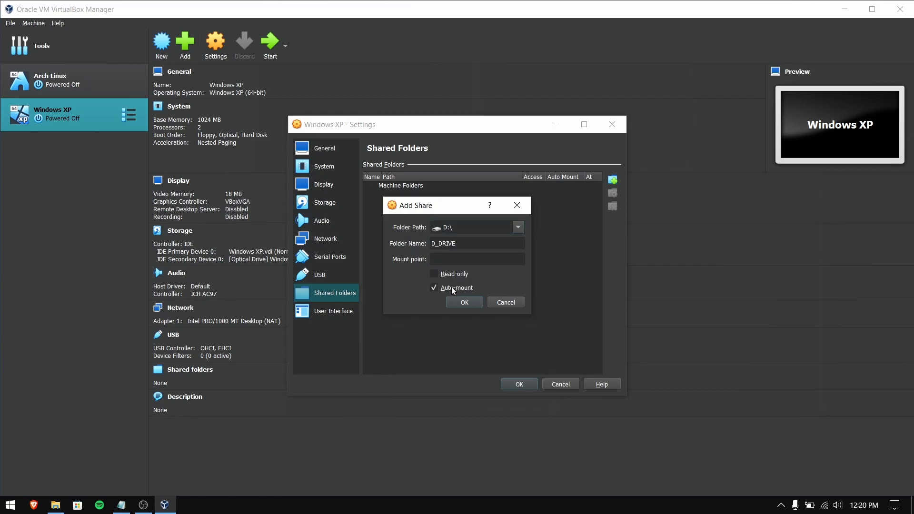
left_click(464, 302)
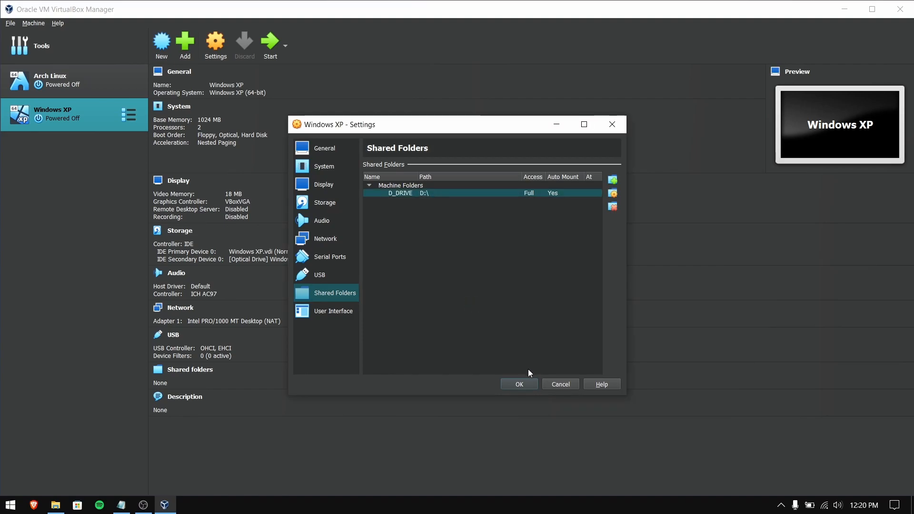
left_click(518, 385)
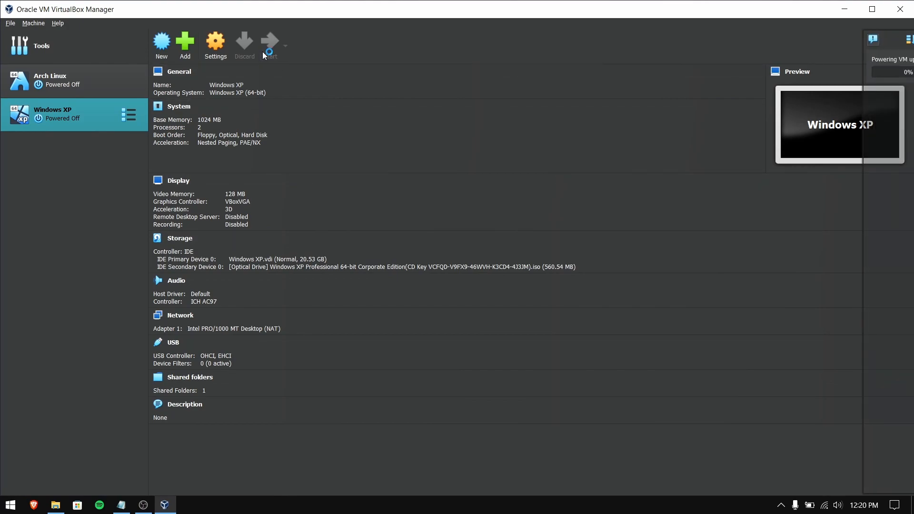
- Power up the Windows XP machine until XP setup shows the licensing agreement
left_click(269, 44)
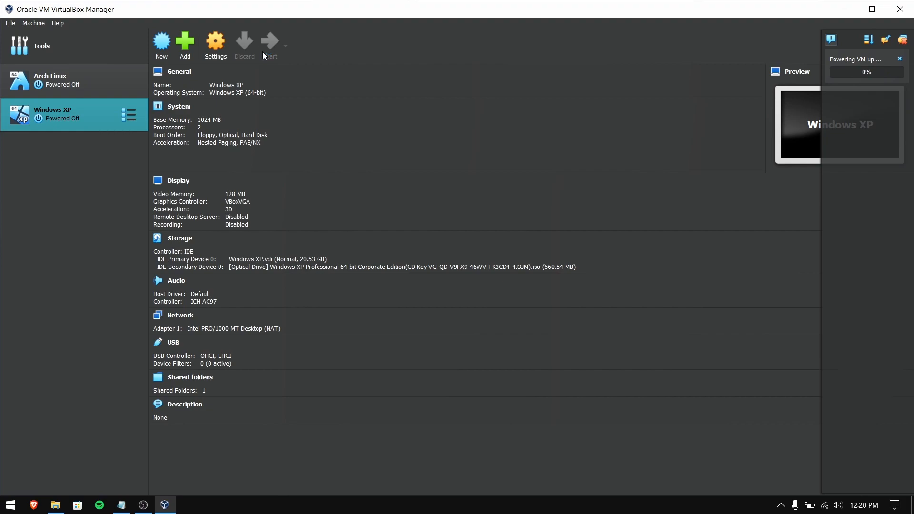
left_click(269, 45)
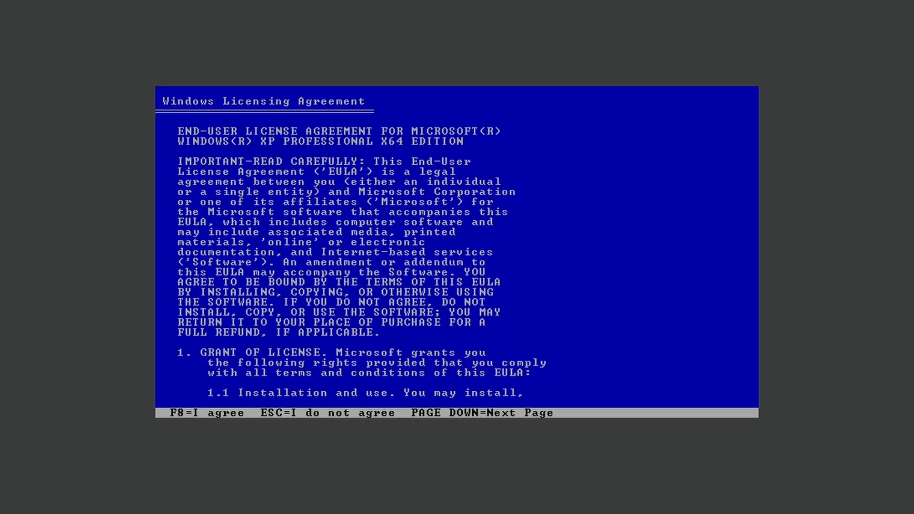
- Accept the Windows XP licence with F8 and format the new partition using NTFS
key("f8")
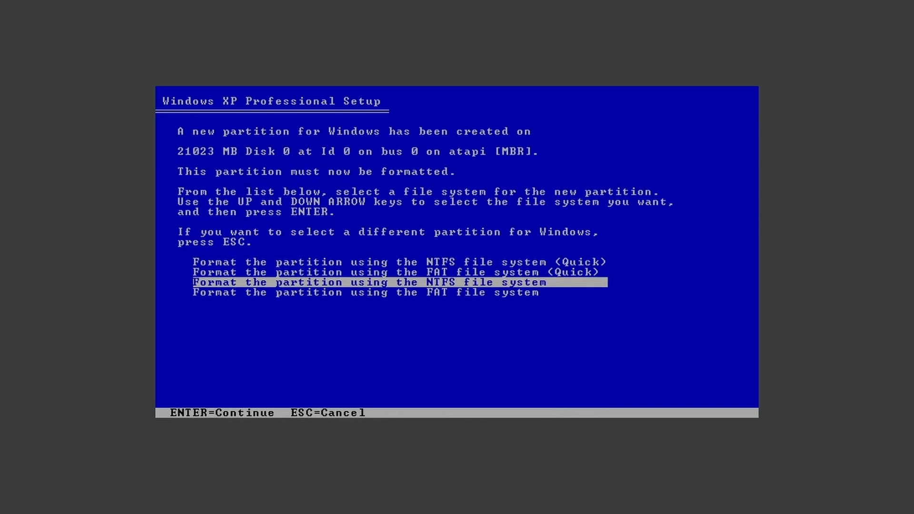
key("up")
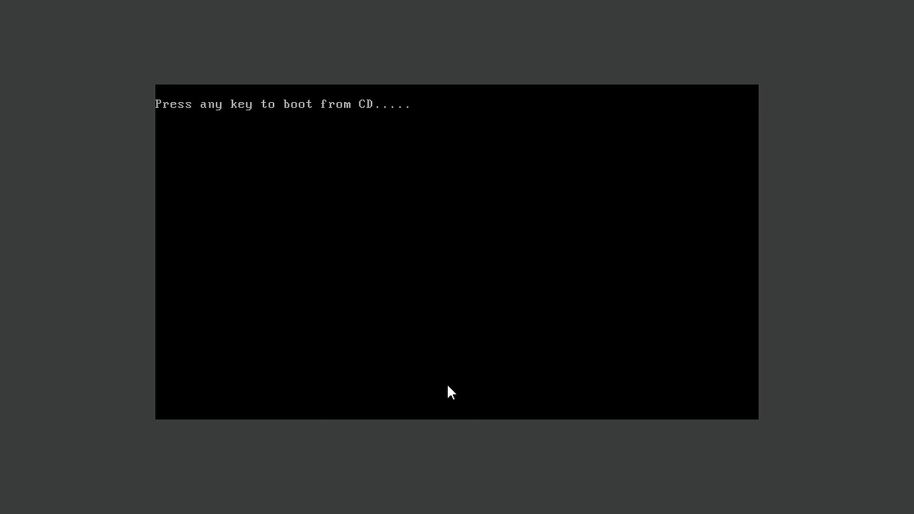
- Let text-mode setup finish copying files and boot from the hard disk, not the CD
key("space")
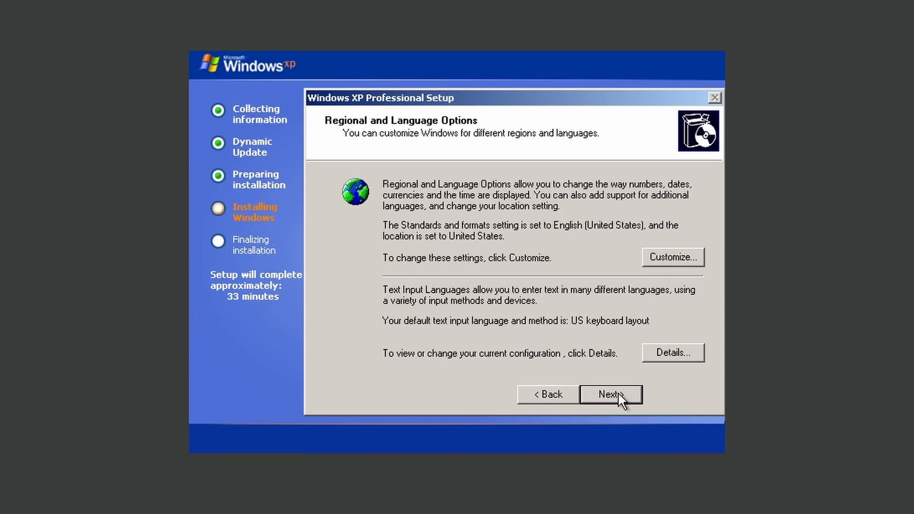
- Keep the default regional settings and enter 'sandip' as the owner name
left_click(610, 394)
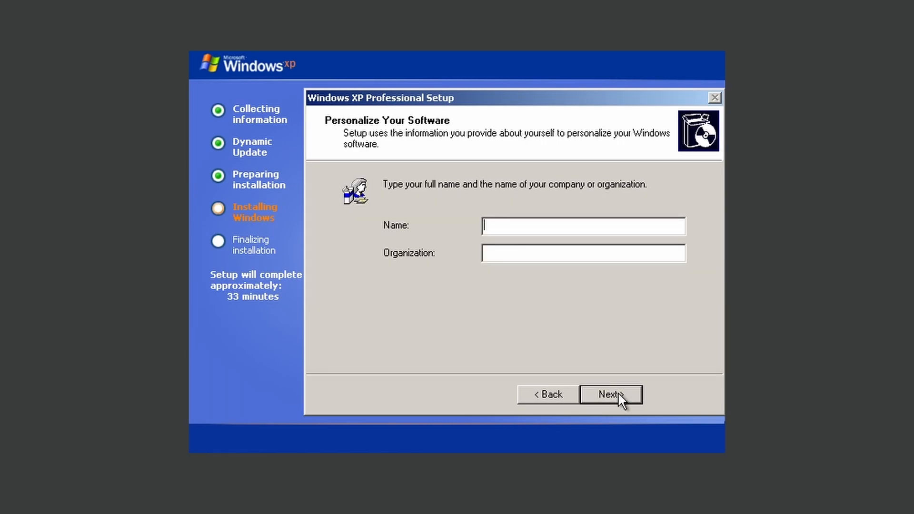
type("sand")
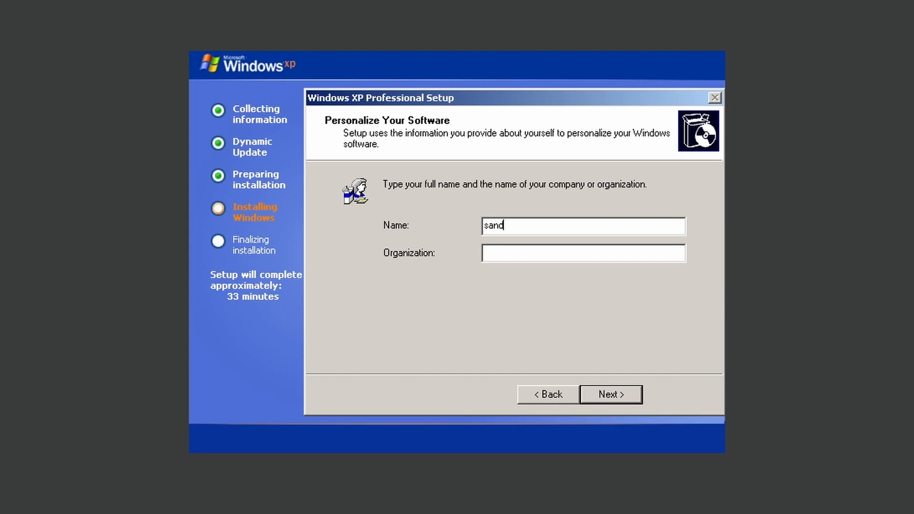
type("ip")
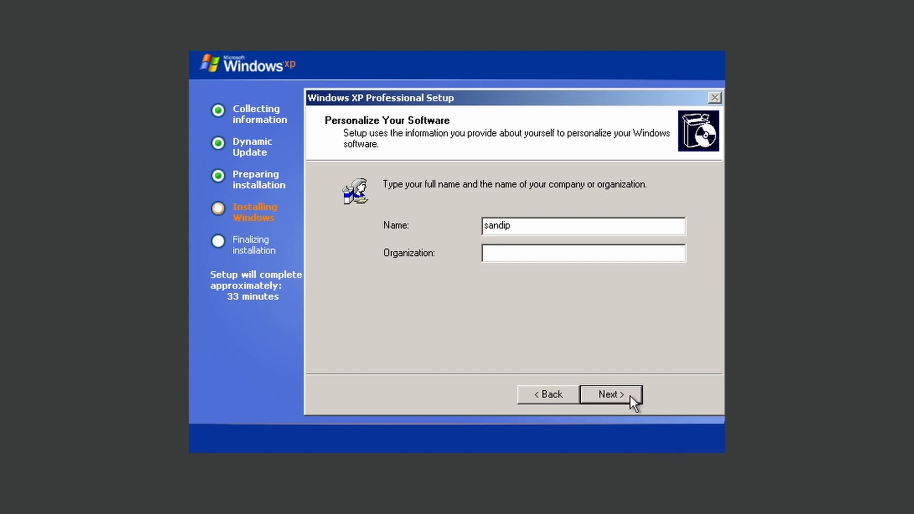
mouse_move(615, 397)
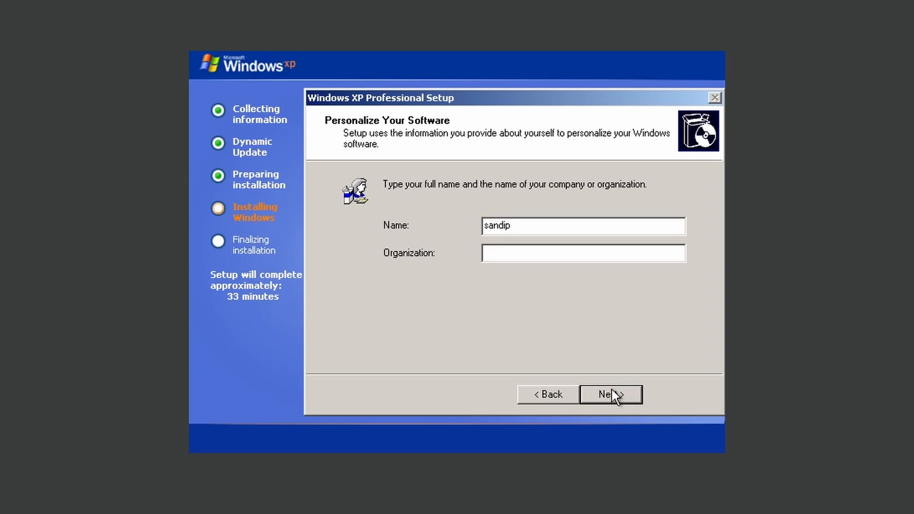
left_click(611, 394)
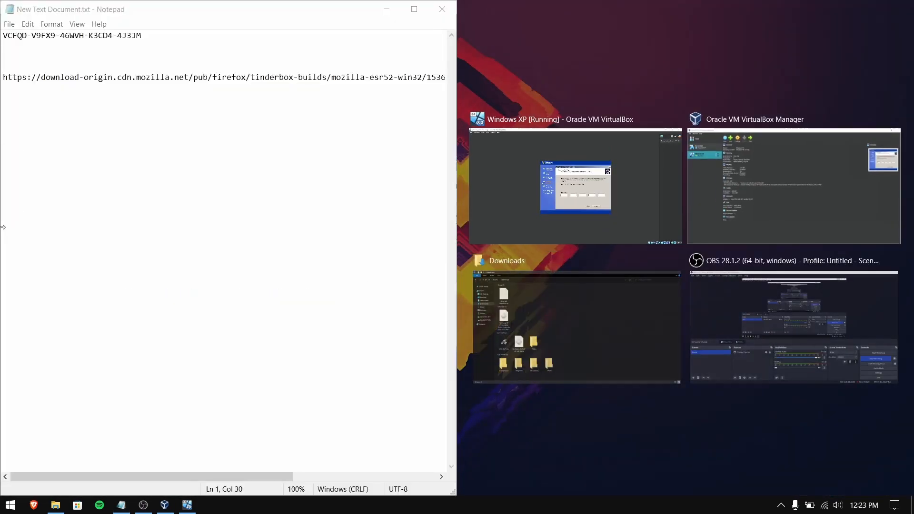
left_click(575, 186)
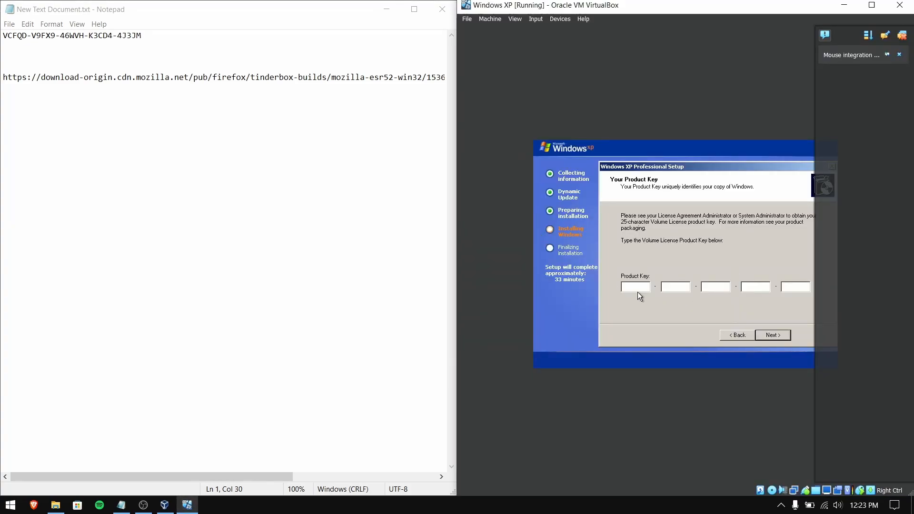
type("VC")
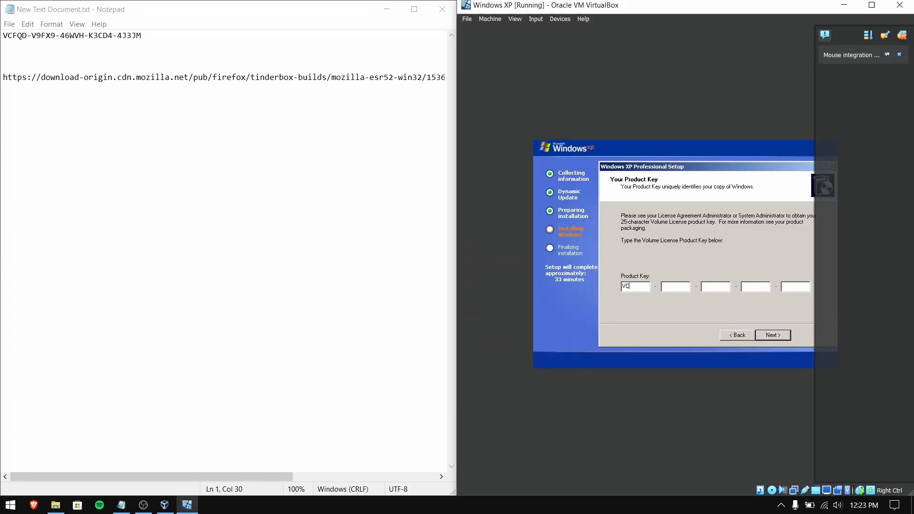
type("FQD")
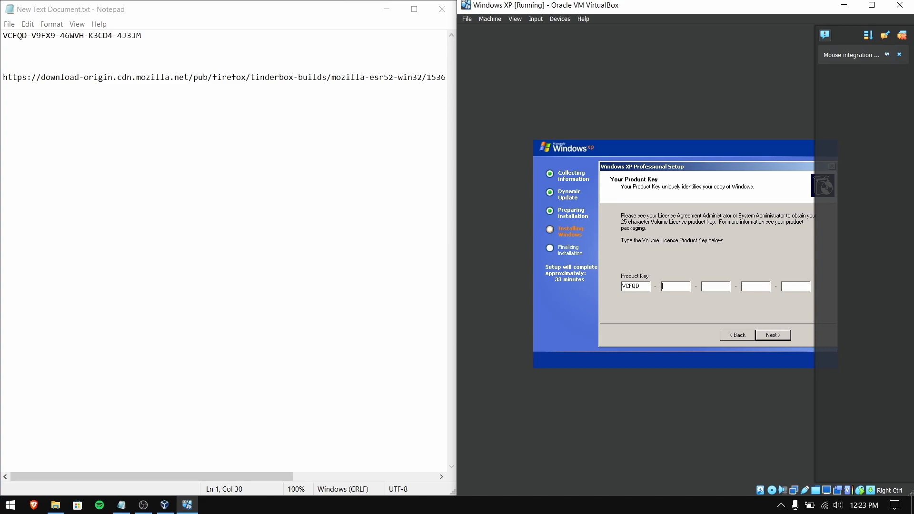
type("V9")
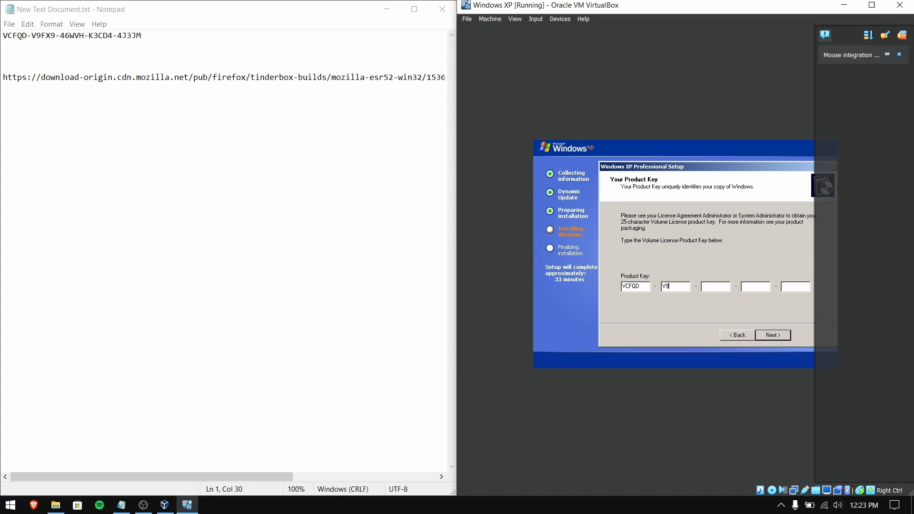
type("FX")
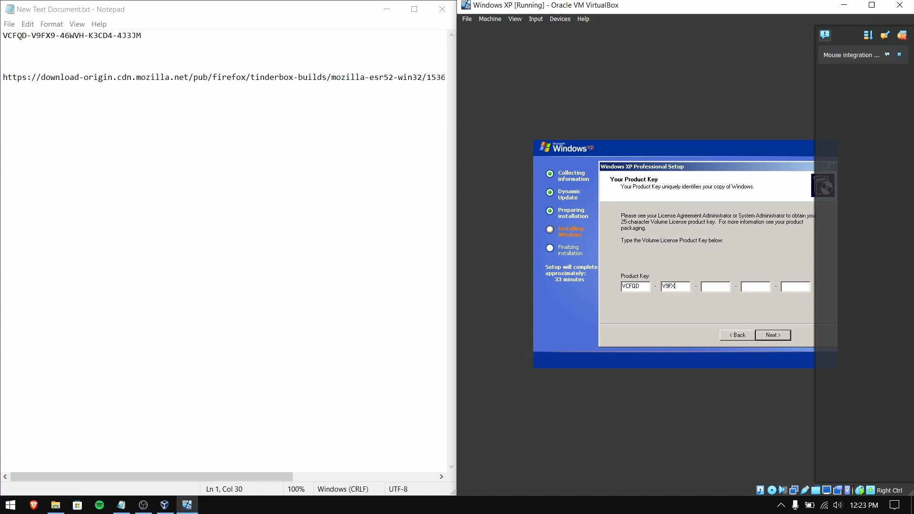
type("46WV")
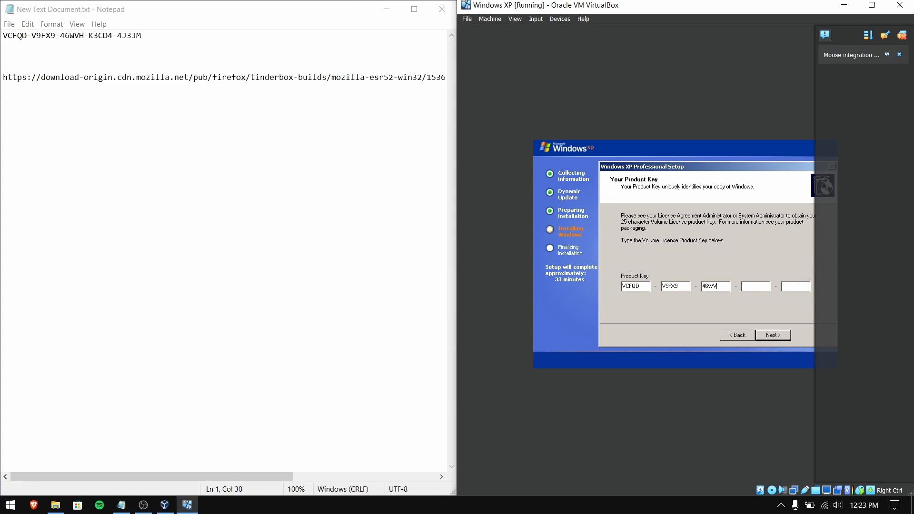
type("K3CD")
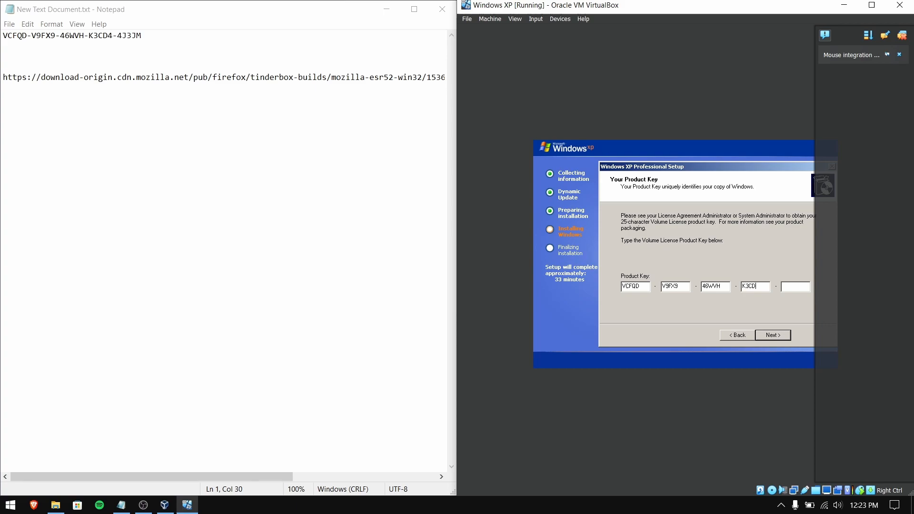
type("4")
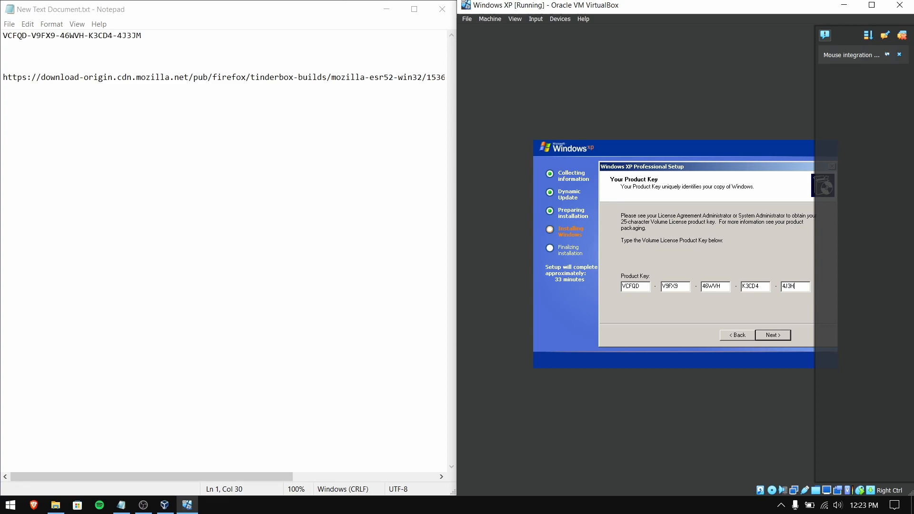
- Submit the product key and keep the default computer name, date/time, networking and workgroup
left_click(774, 334)
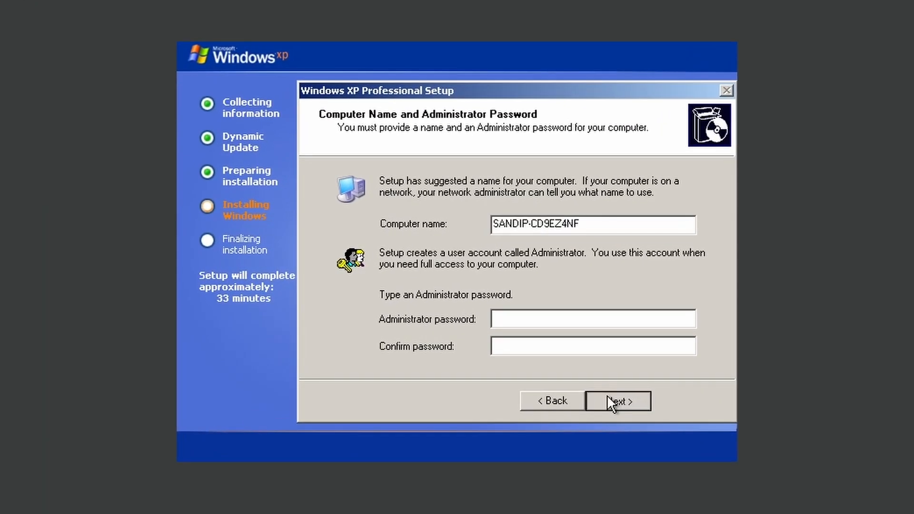
left_click(618, 401)
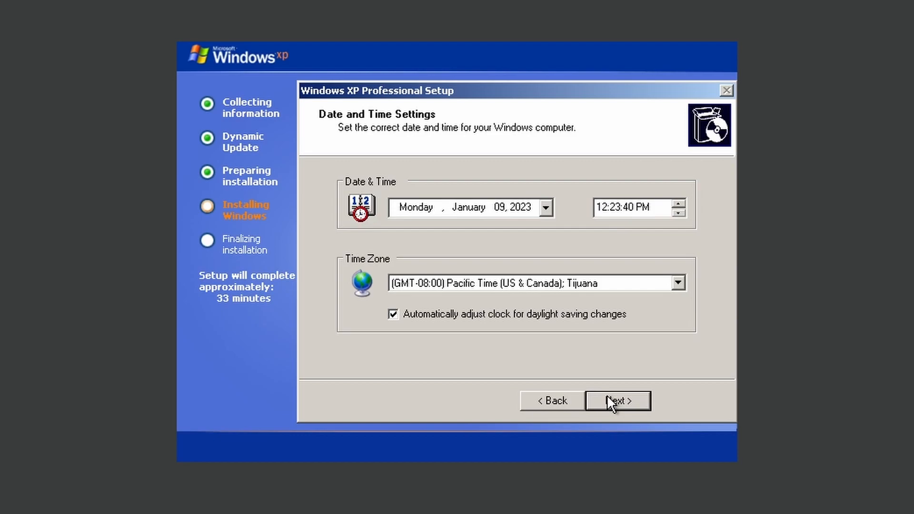
left_click(617, 401)
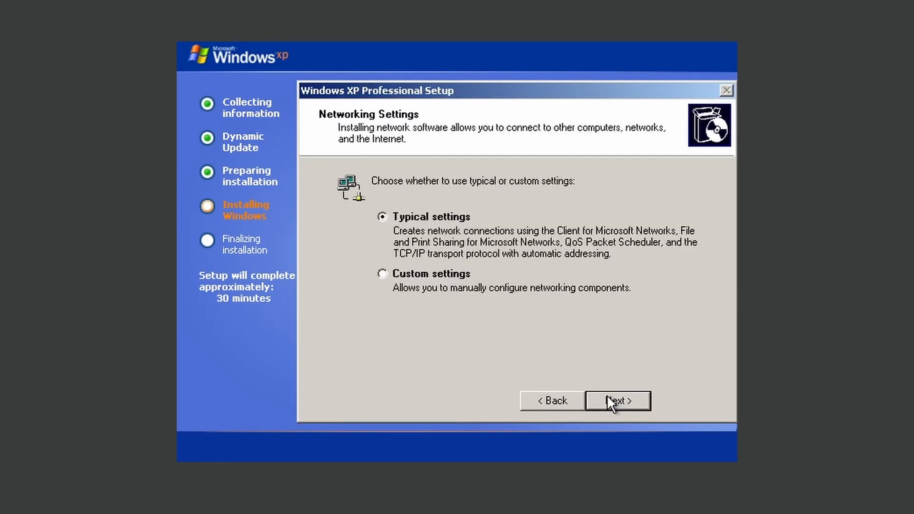
left_click(617, 401)
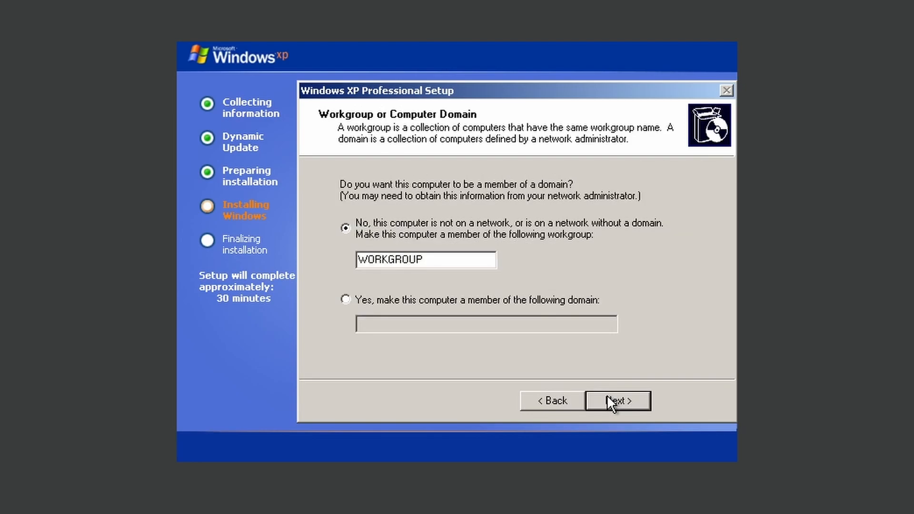
left_click(618, 400)
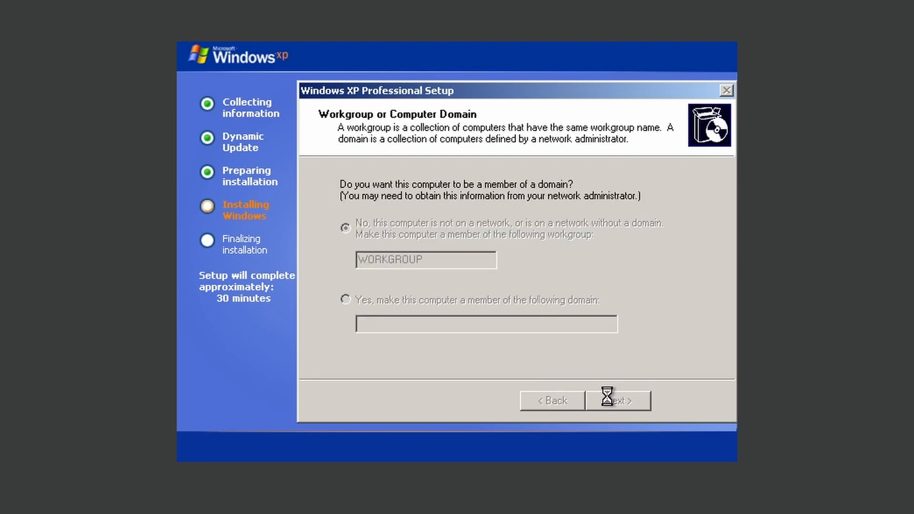
left_click(618, 401)
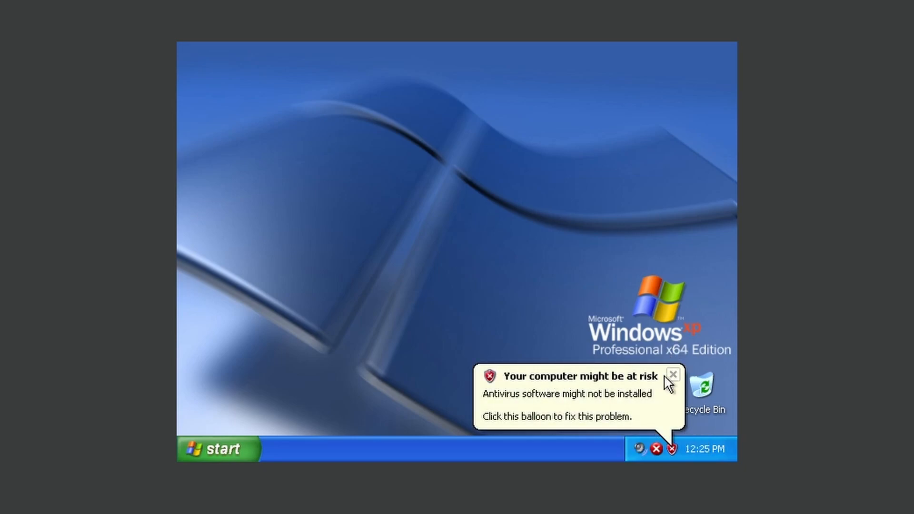
- Close the 'Your computer might be at risk' antivirus balloon on the XP desktop
left_click(672, 375)
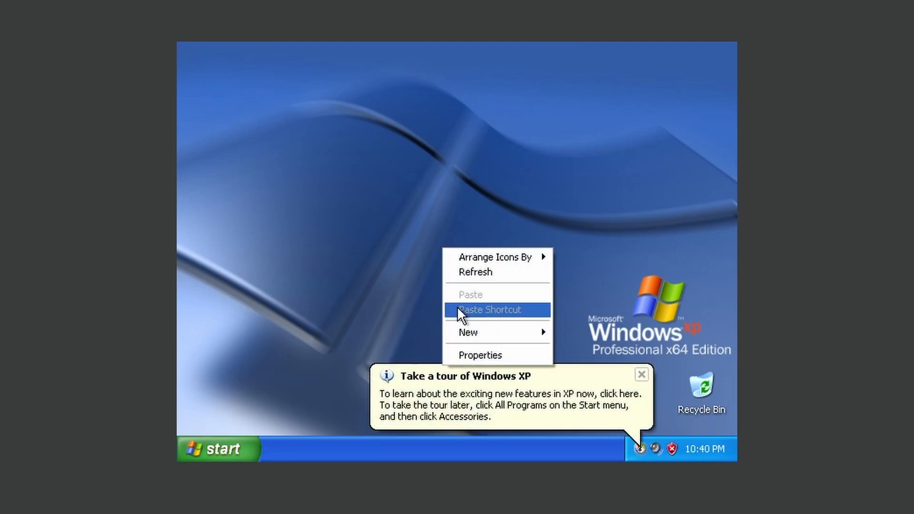
- Pick Bliss on the Display Properties Desktop tab and apply it with OK
left_click(480, 354)
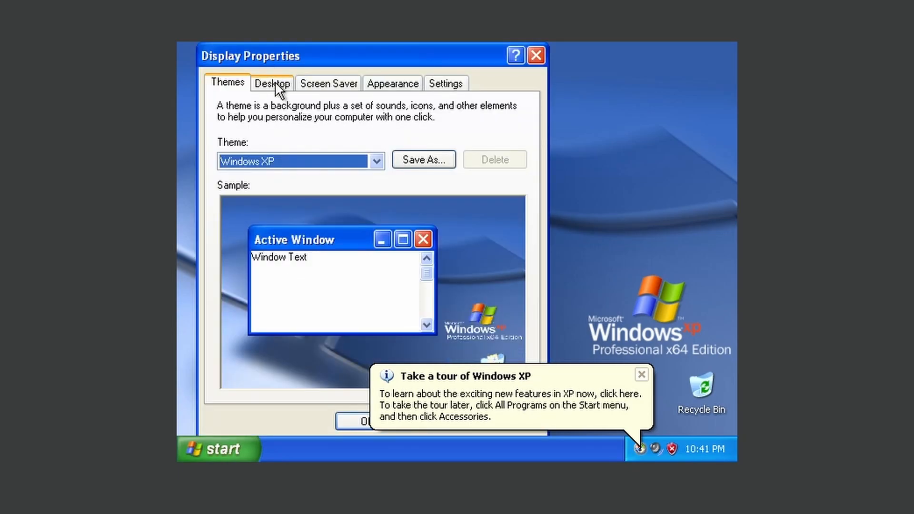
left_click(272, 83)
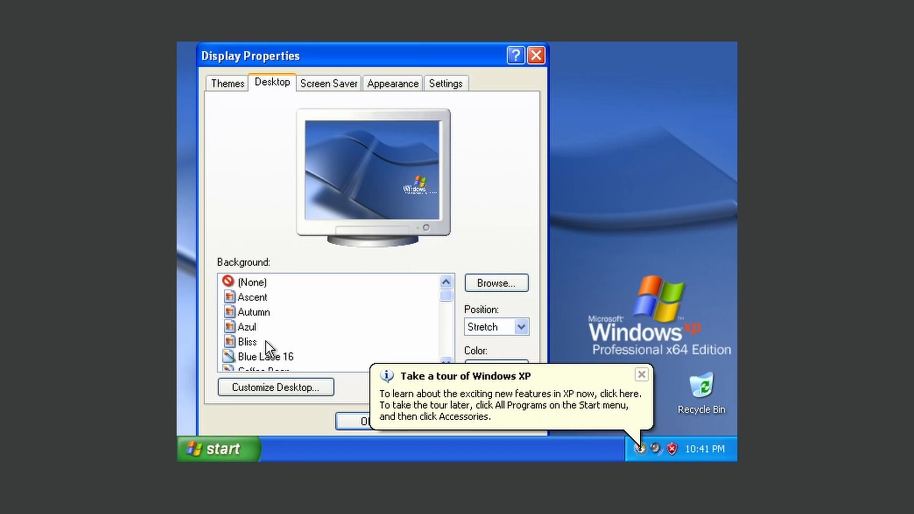
left_click(247, 342)
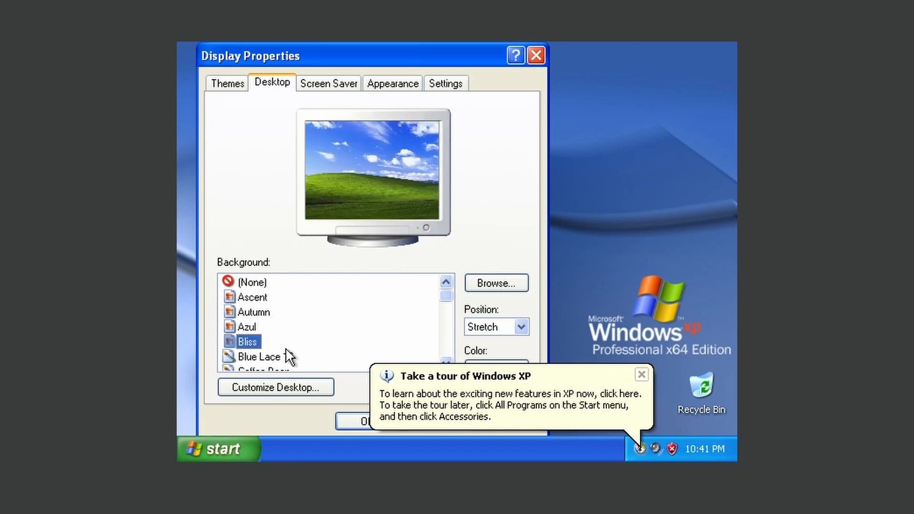
left_click(641, 373)
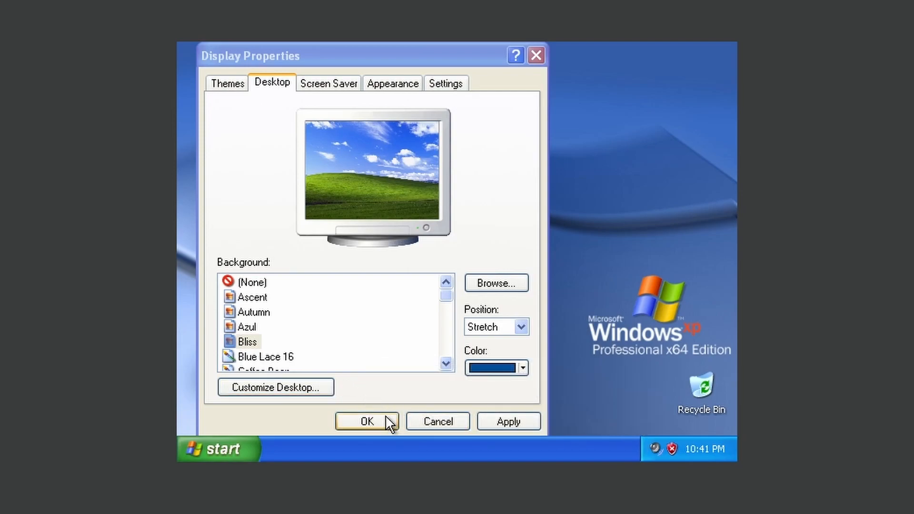
left_click(367, 421)
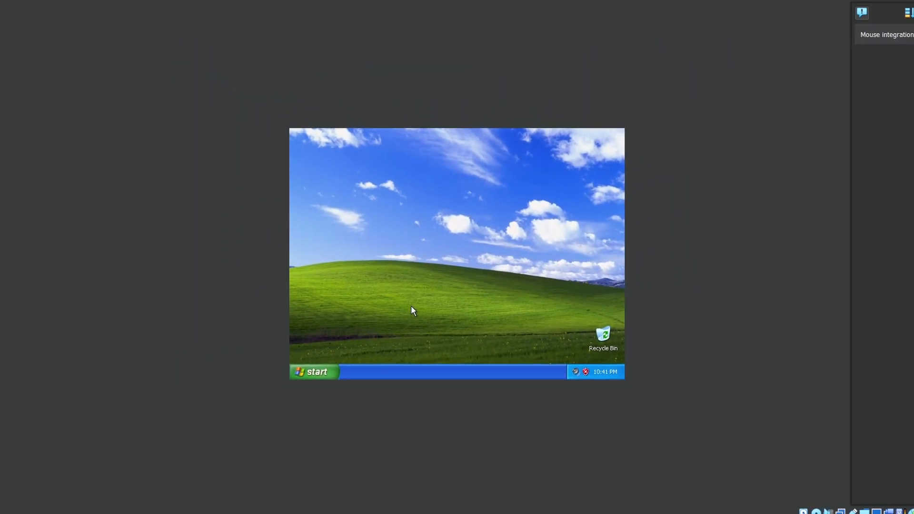
- Insert the Guest Additions CD image and browse drive D: in the XP guest
left_click(315, 372)
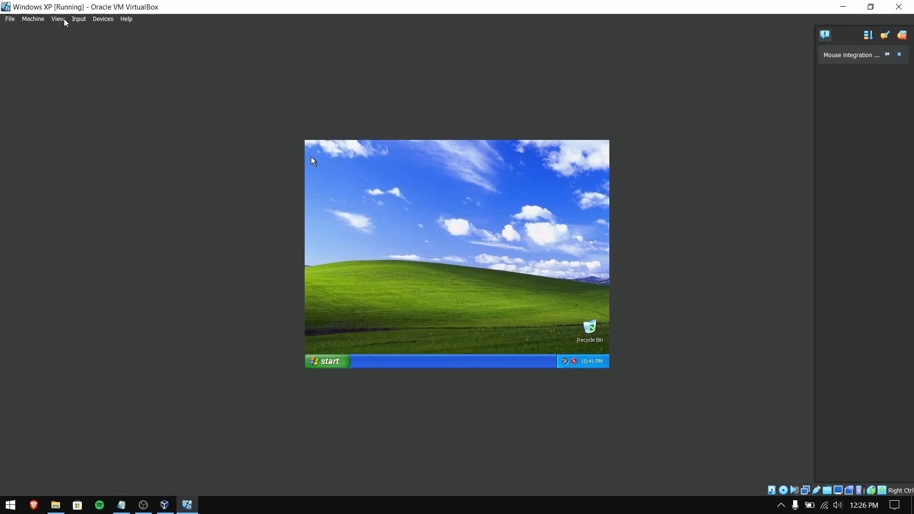
left_click(103, 18)
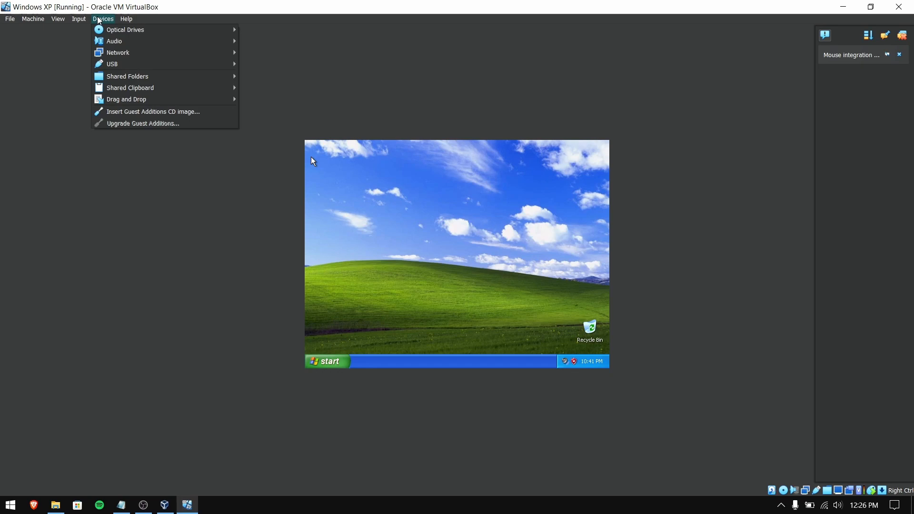
left_click(111, 114)
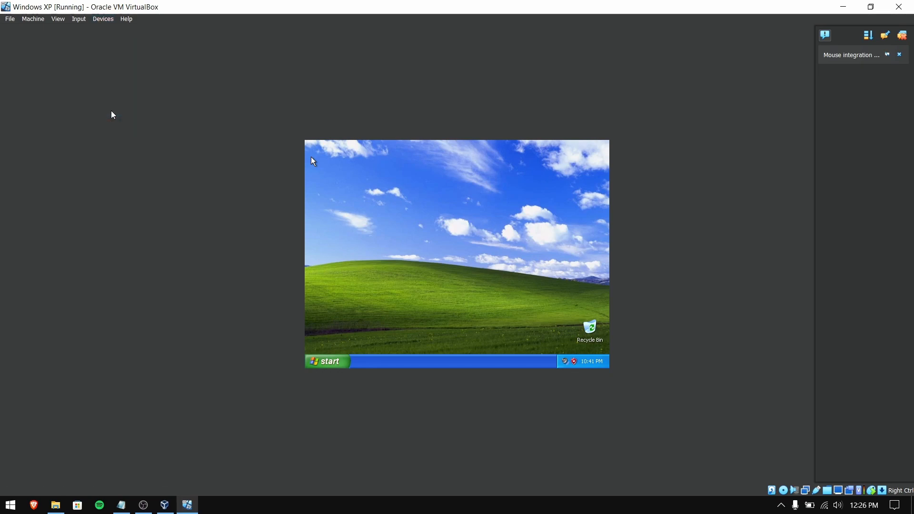
mouse_move(325, 362)
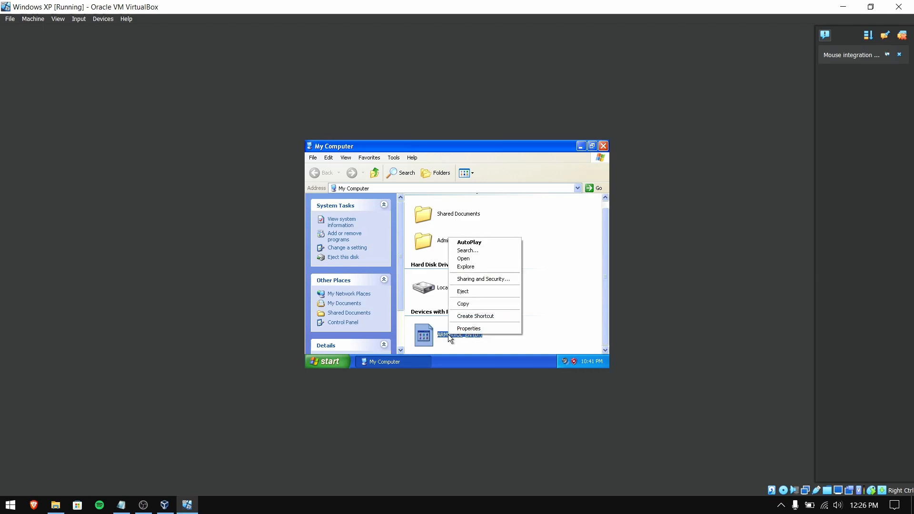
left_click(463, 258)
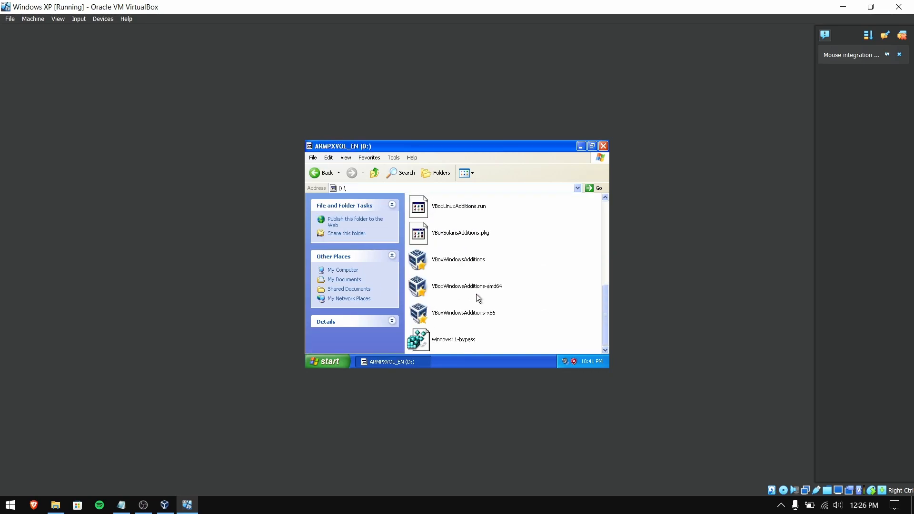
mouse_move(467, 293)
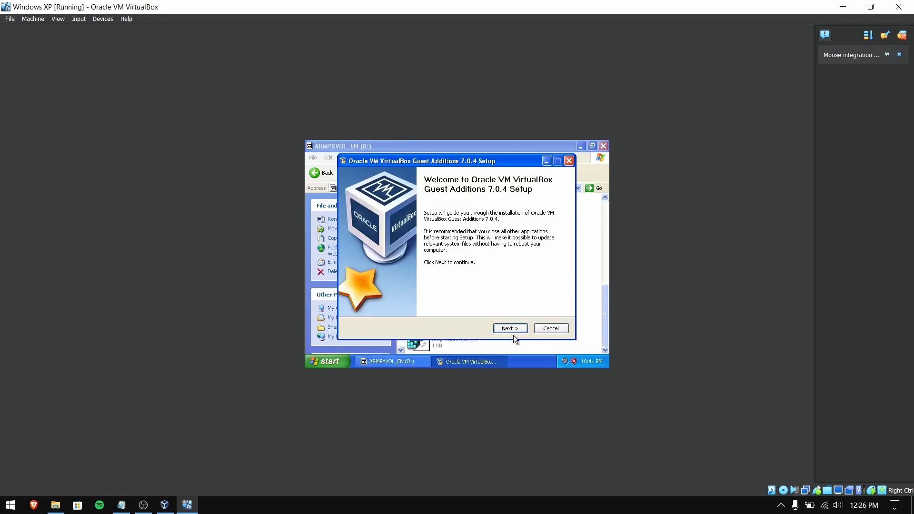
- Run the Guest Additions 7.0.4 installer, allow the Oracle drivers, and reboot the guest
left_click(508, 328)
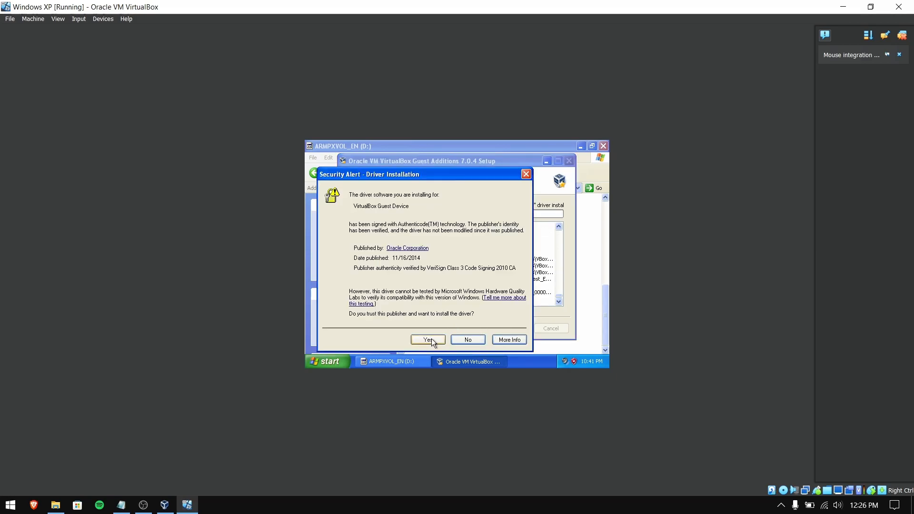
left_click(427, 339)
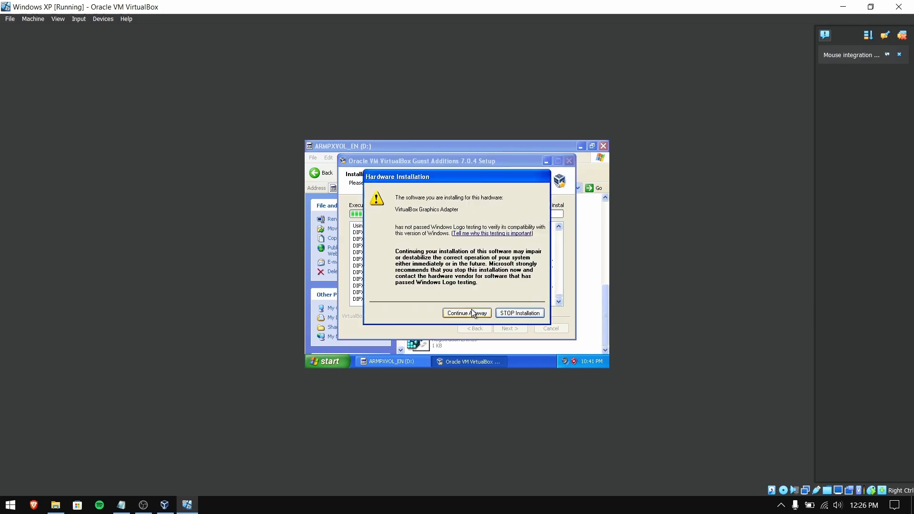
left_click(467, 314)
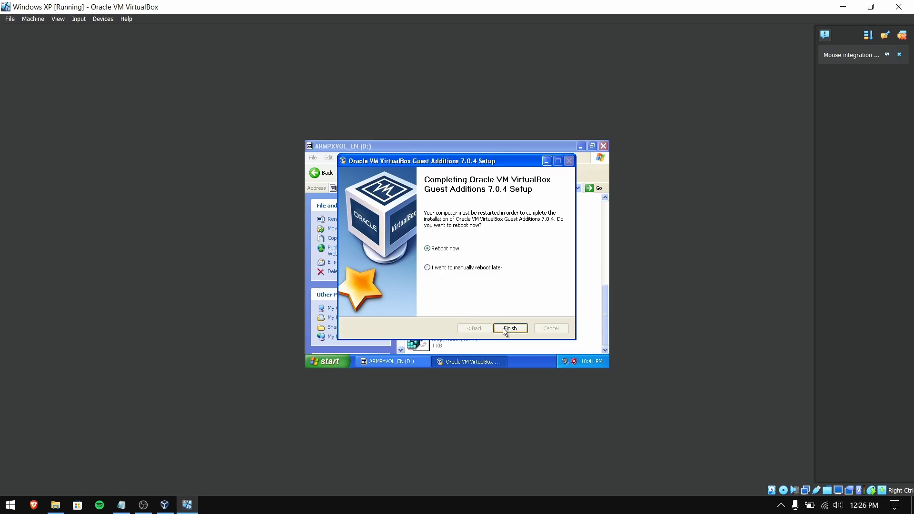
left_click(510, 328)
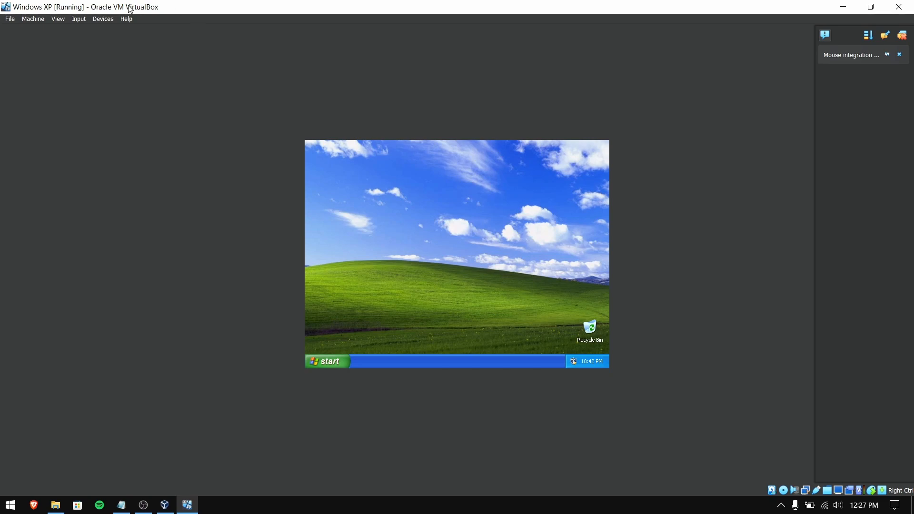
- Enable View > Auto-resize Guest Display, then open the XP Start menu
left_click(57, 18)
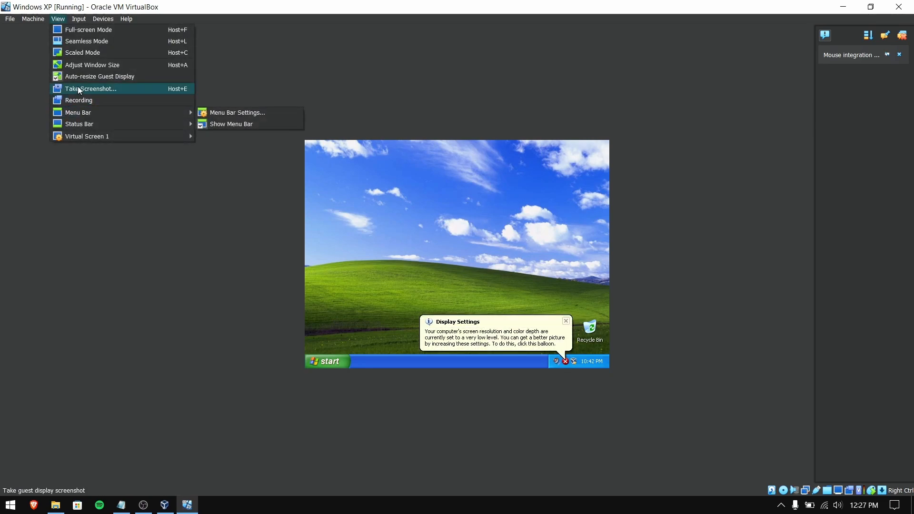
mouse_move(99, 76)
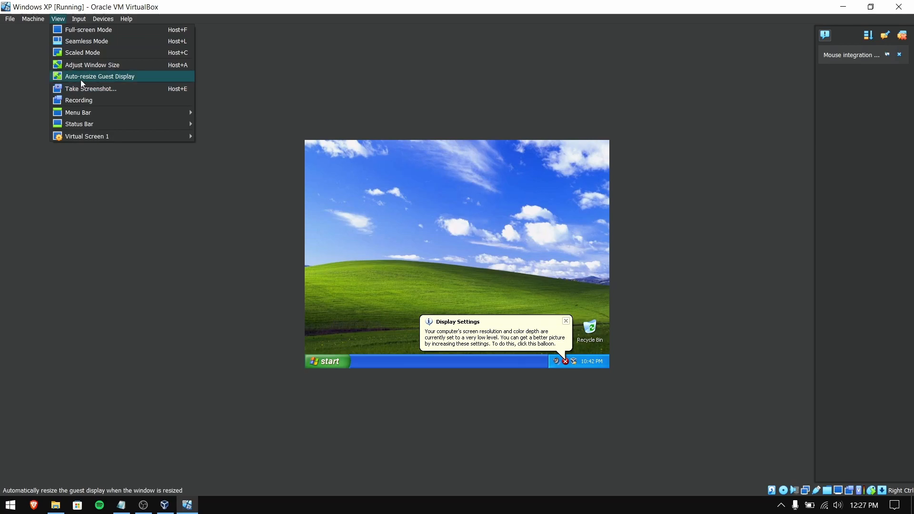
left_click(99, 76)
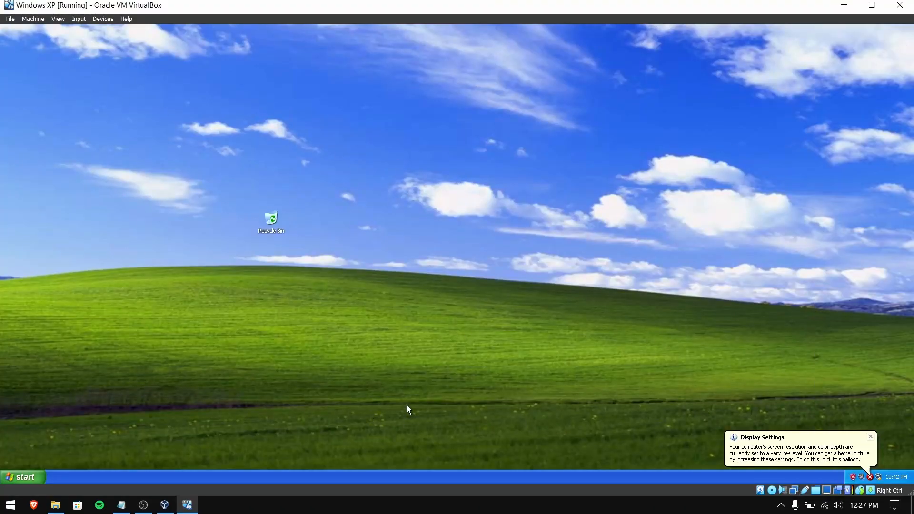
mouse_move(371, 418)
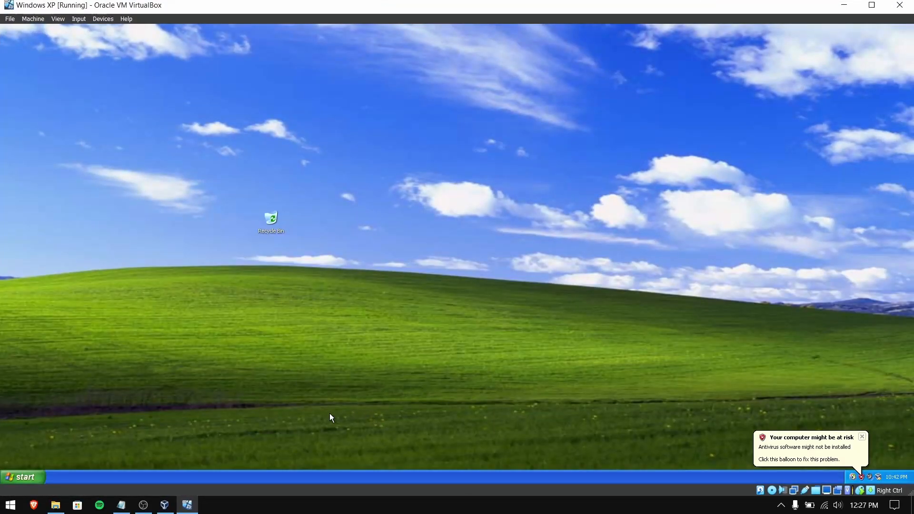
left_click(22, 476)
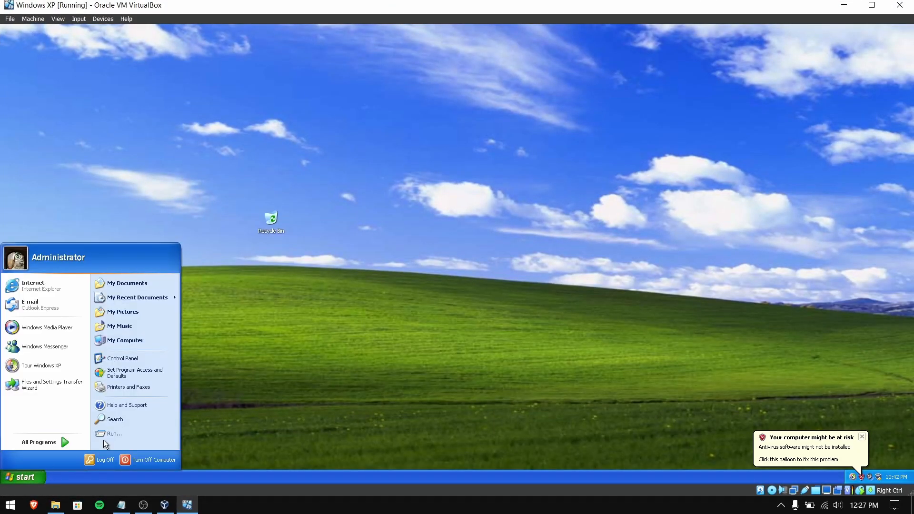
mouse_move(160, 232)
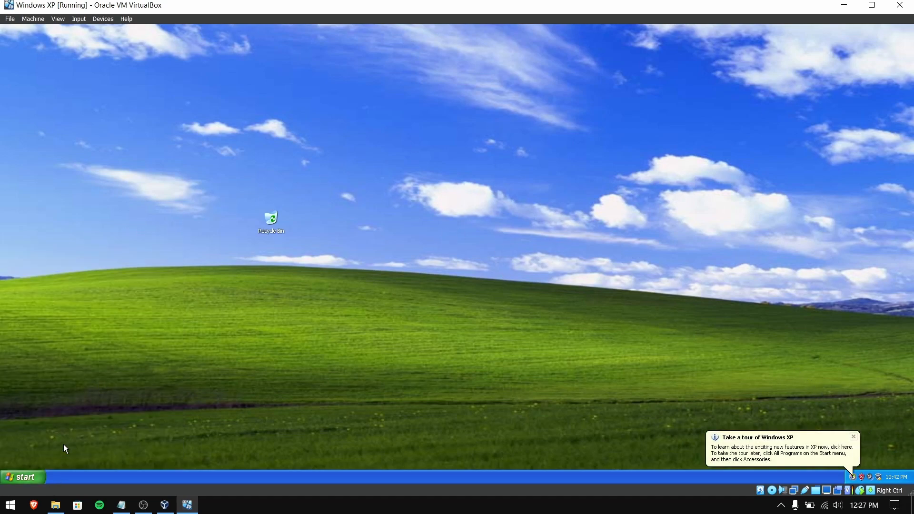
mouse_move(489, 271)
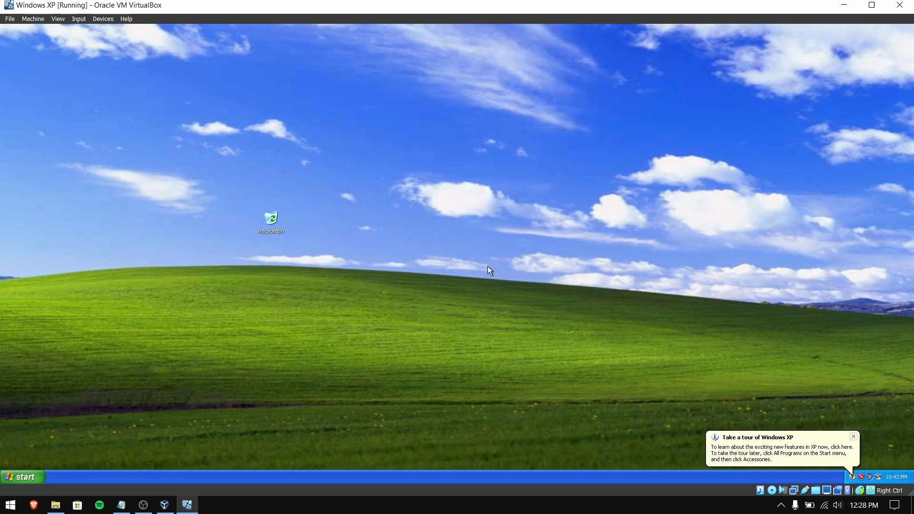
left_click(103, 19)
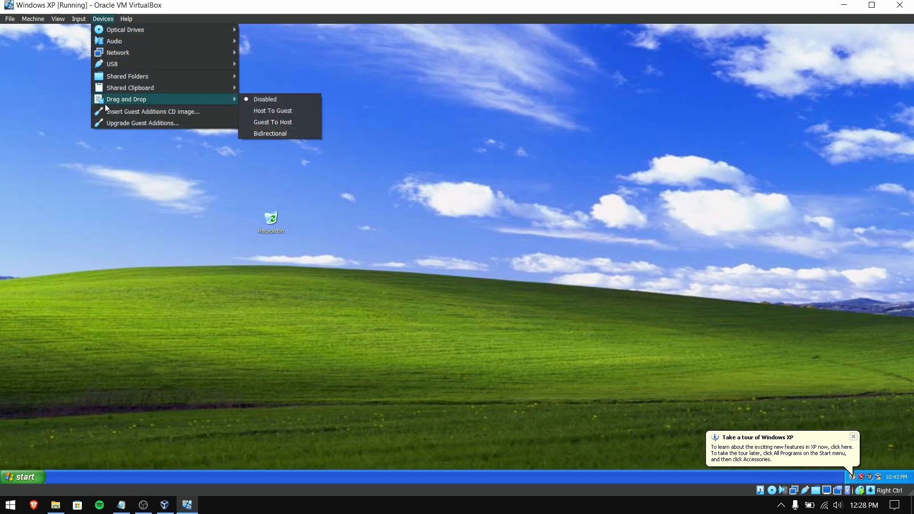
mouse_move(130, 87)
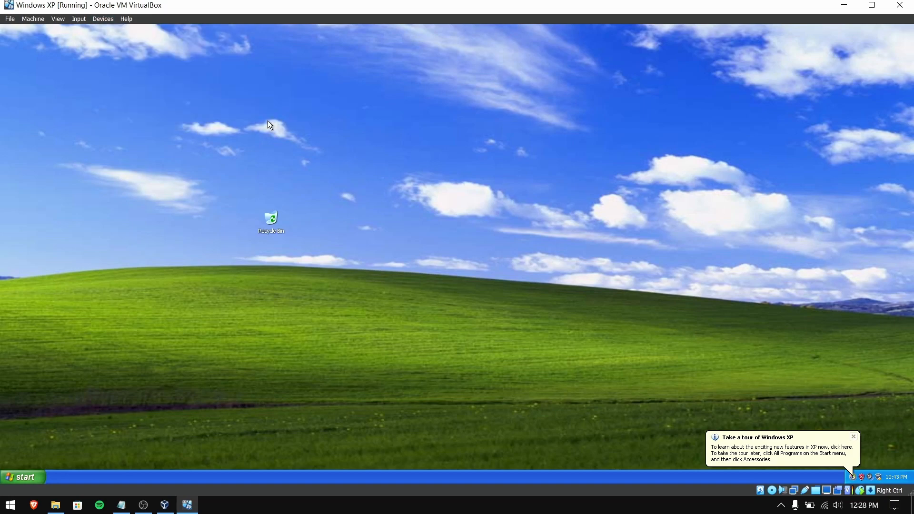
mouse_move(101, 465)
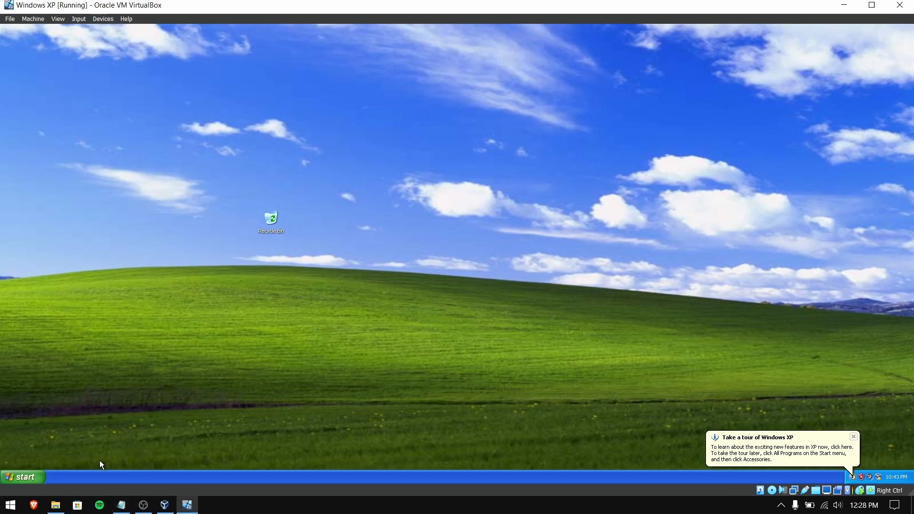